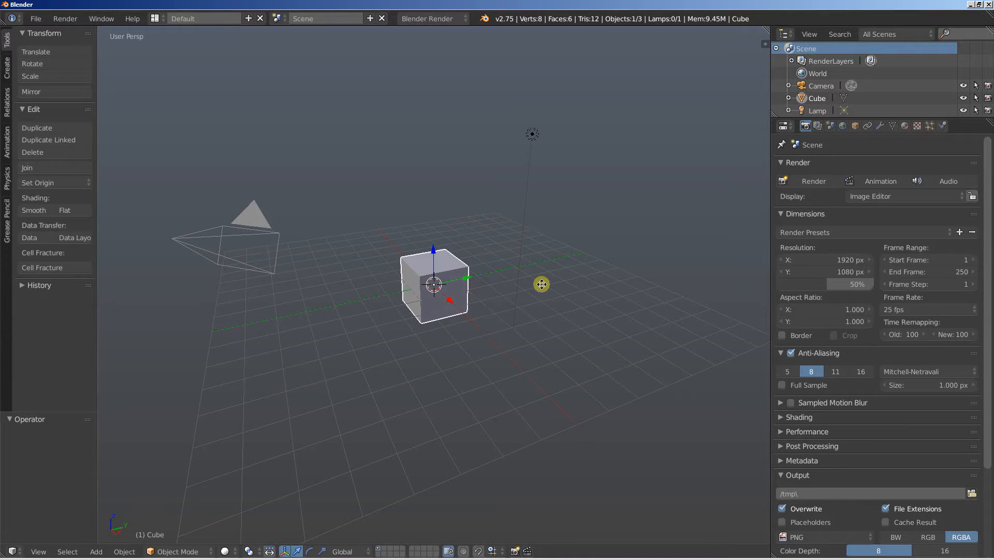
{"action": "mouse_move", "coordinate": [541, 286]}
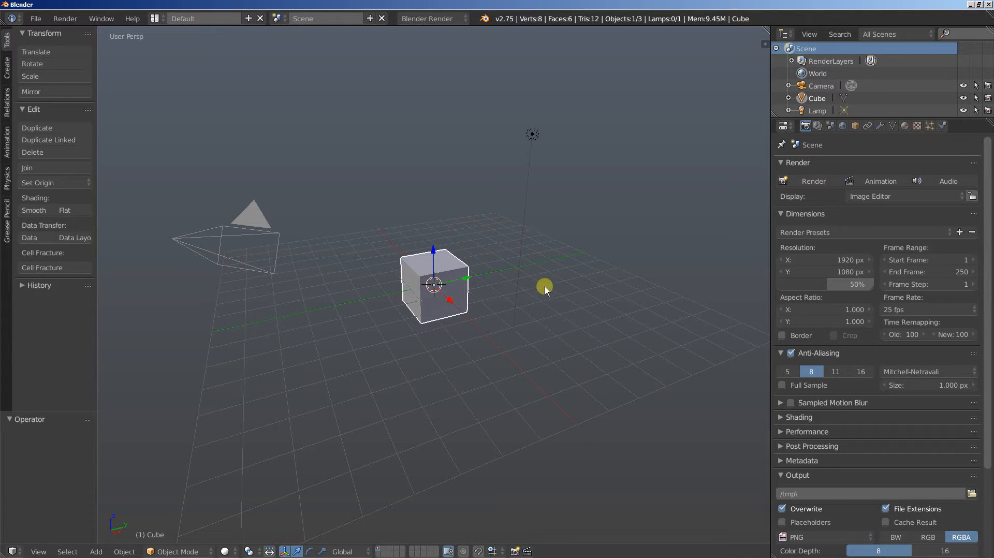
{"action": "mouse_move", "coordinate": [627, 241]}
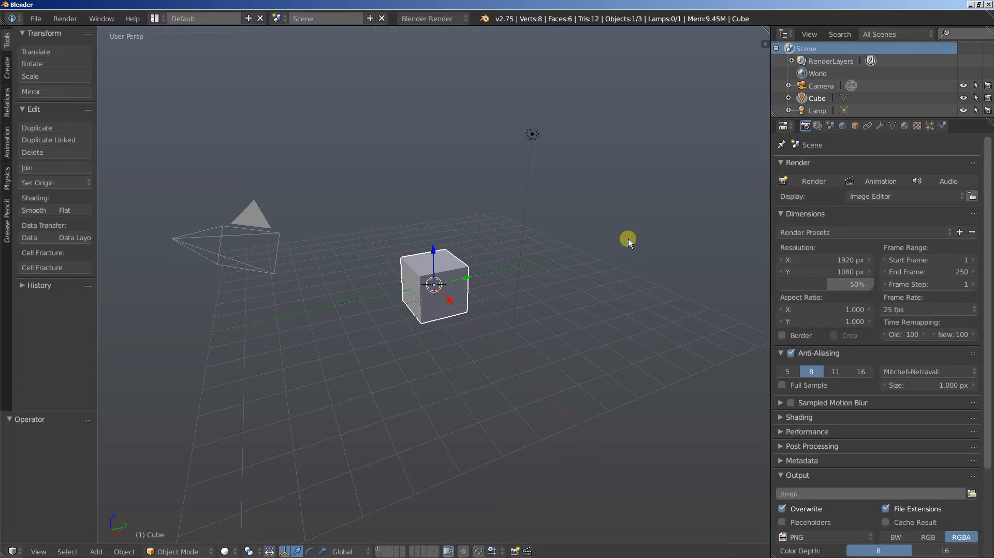
{"action": "mouse_move", "coordinate": [880, 126]}
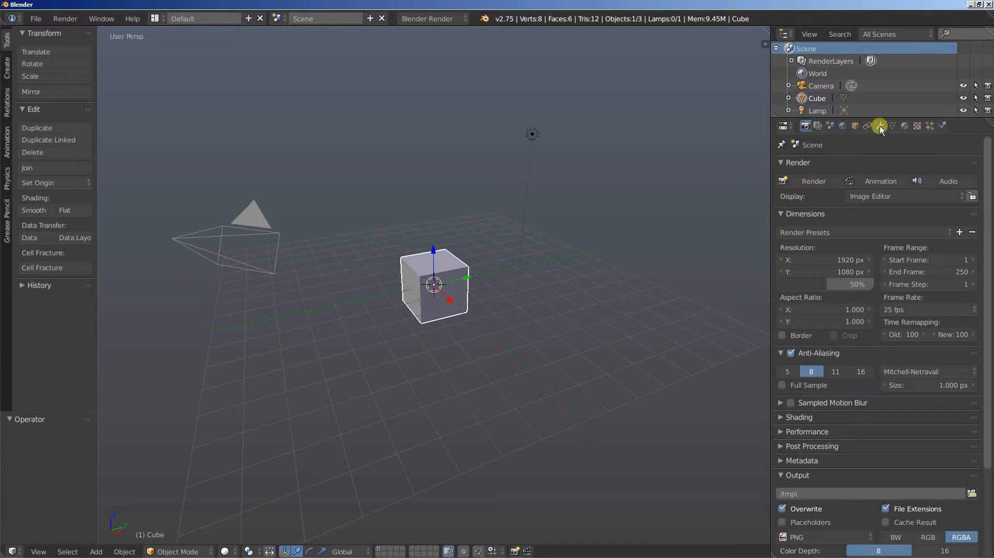
Show the Modifiers properties for the selected default cube.
{"action": "left_click", "coordinate": [879, 125]}
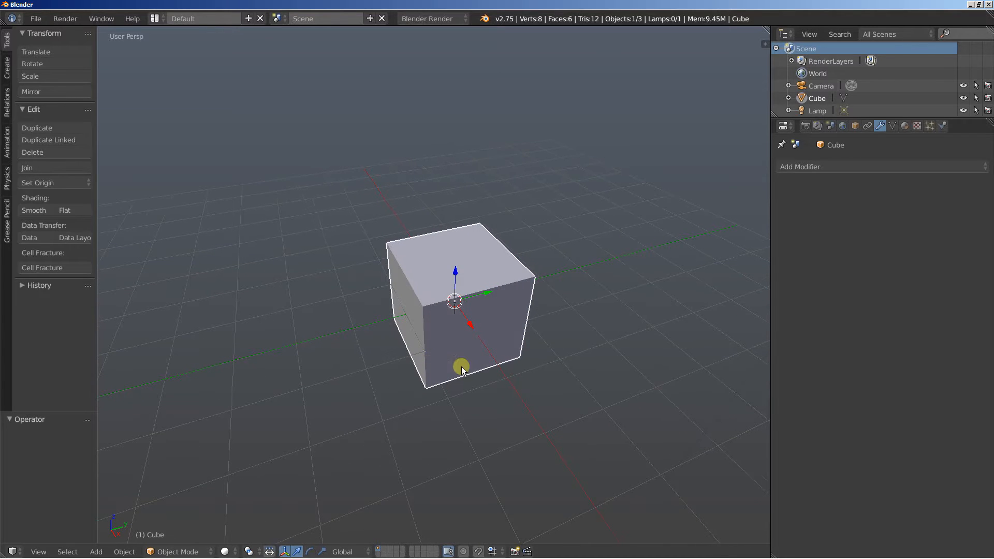
{"action": "mouse_move", "coordinate": [569, 317]}
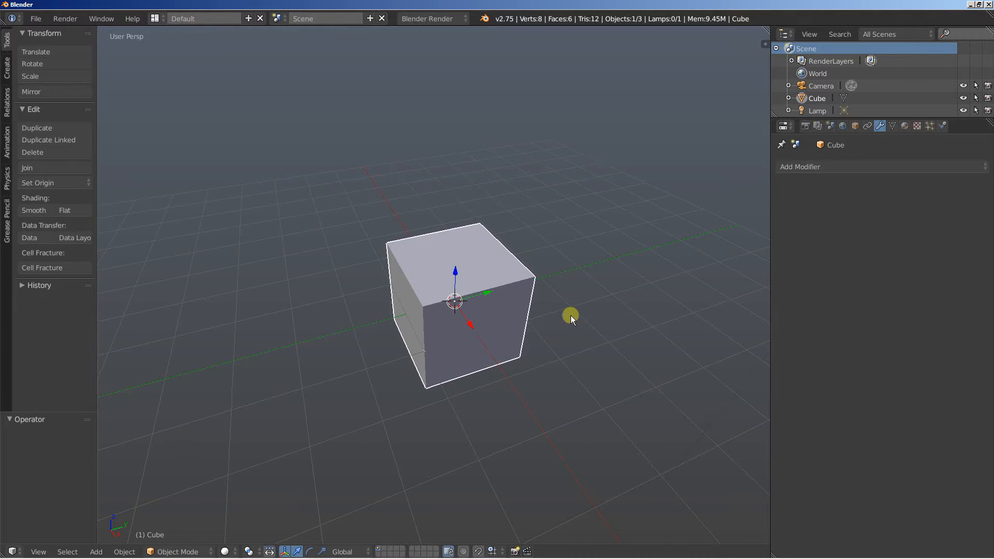
{"action": "mouse_move", "coordinate": [505, 372]}
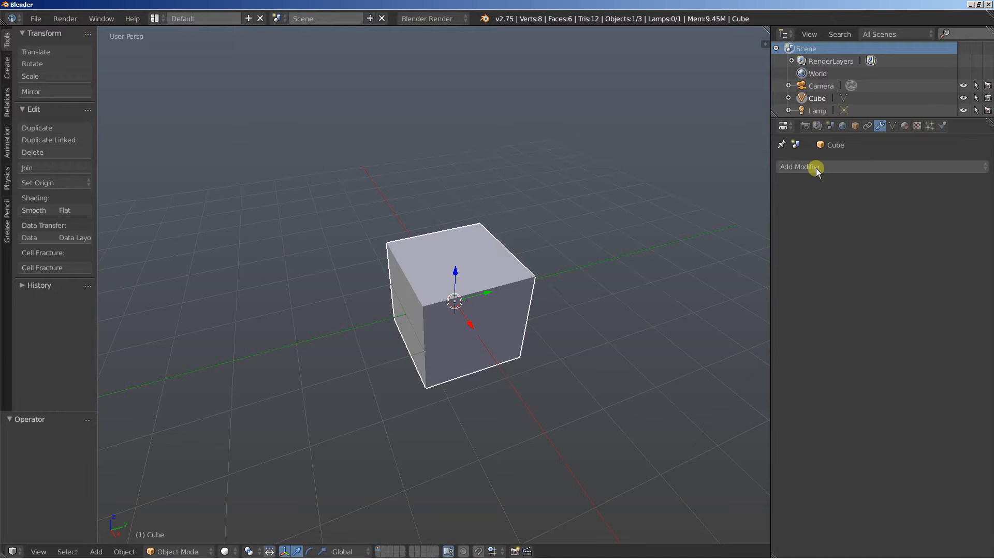
Add a Subdivision Surface modifier to the cube, rounding it toward a sphere.
{"action": "left_click", "coordinate": [800, 166]}
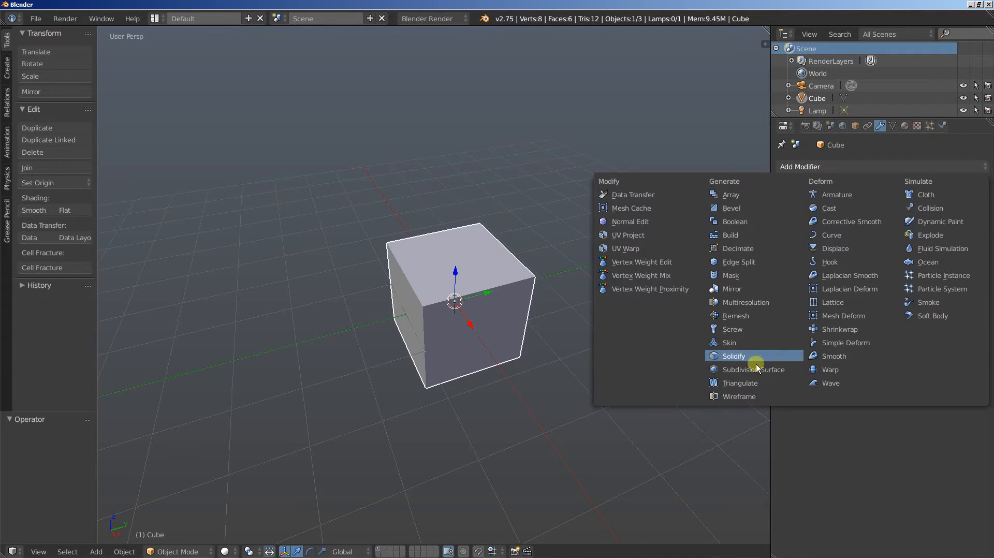
{"action": "left_click", "coordinate": [753, 370]}
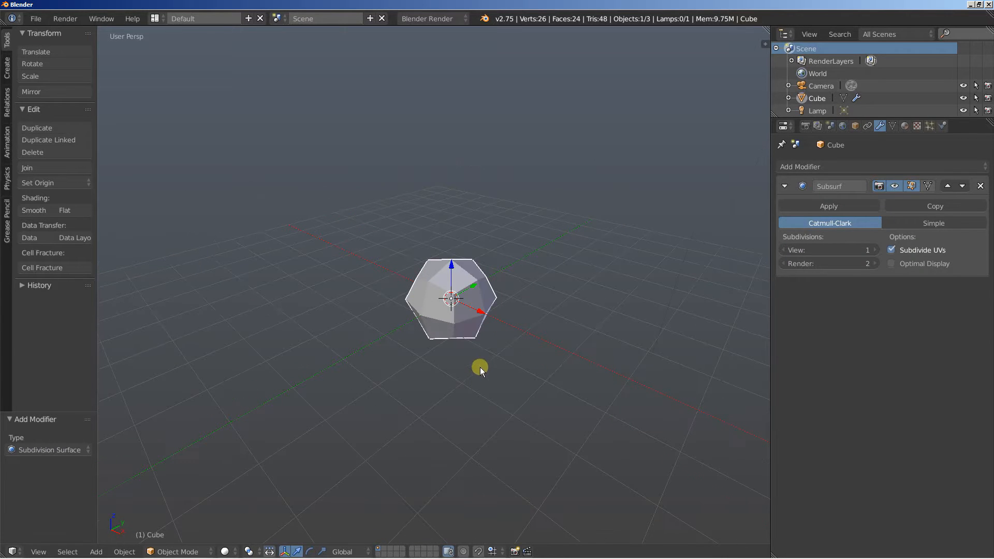
{"action": "mouse_move", "coordinate": [445, 294]}
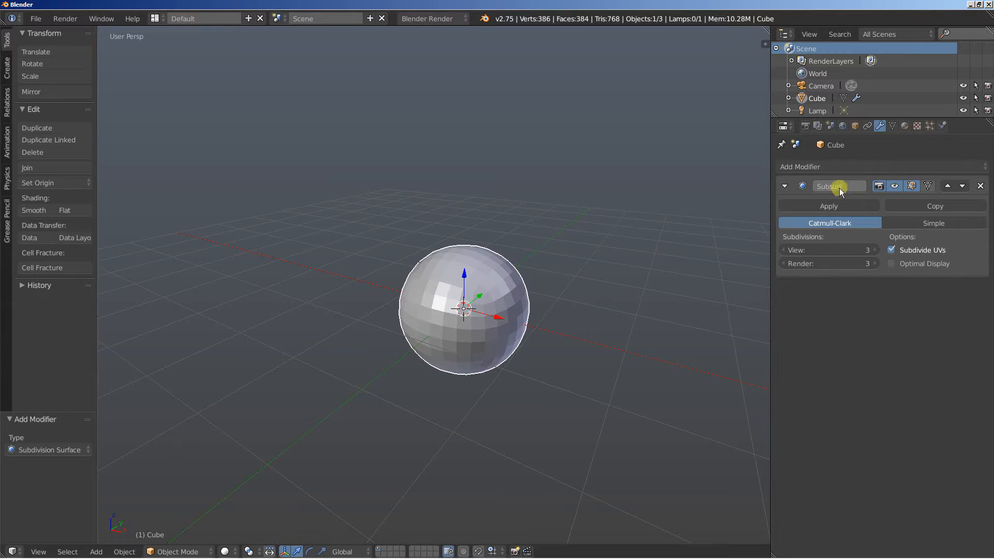
{"action": "mouse_move", "coordinate": [848, 167]}
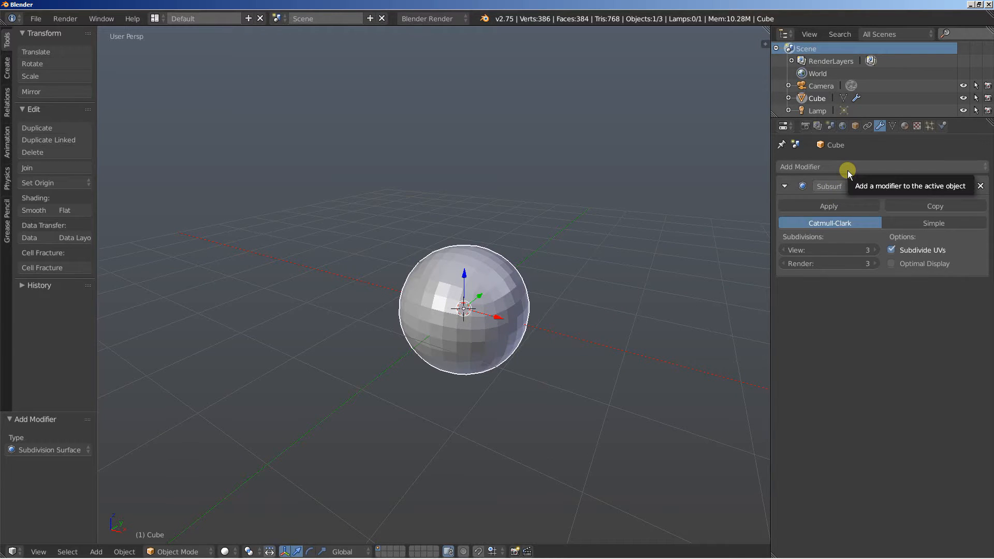
Add a Displace modifier driven by a new Clouds texture, making the sphere jagged.
{"action": "left_click", "coordinate": [817, 166]}
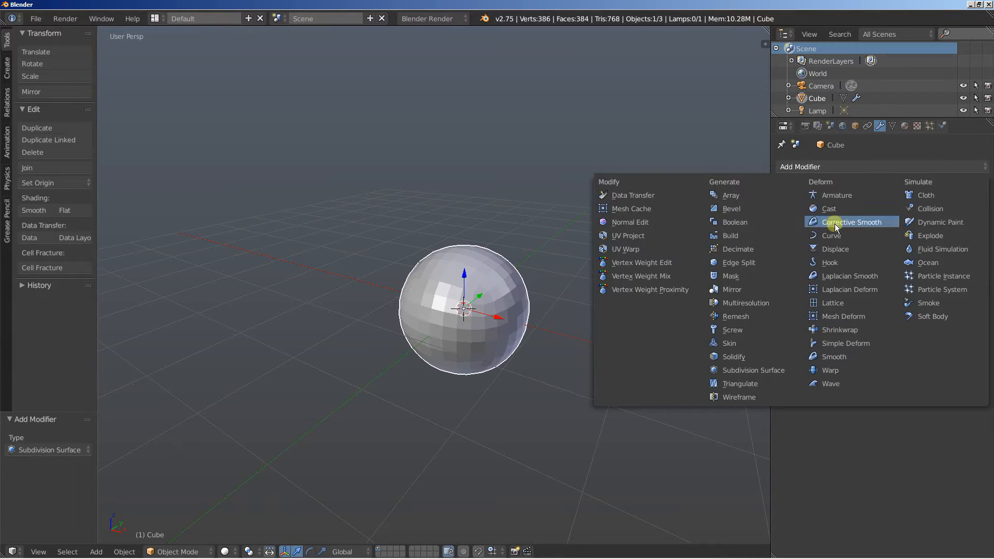
{"action": "left_click", "coordinate": [835, 249]}
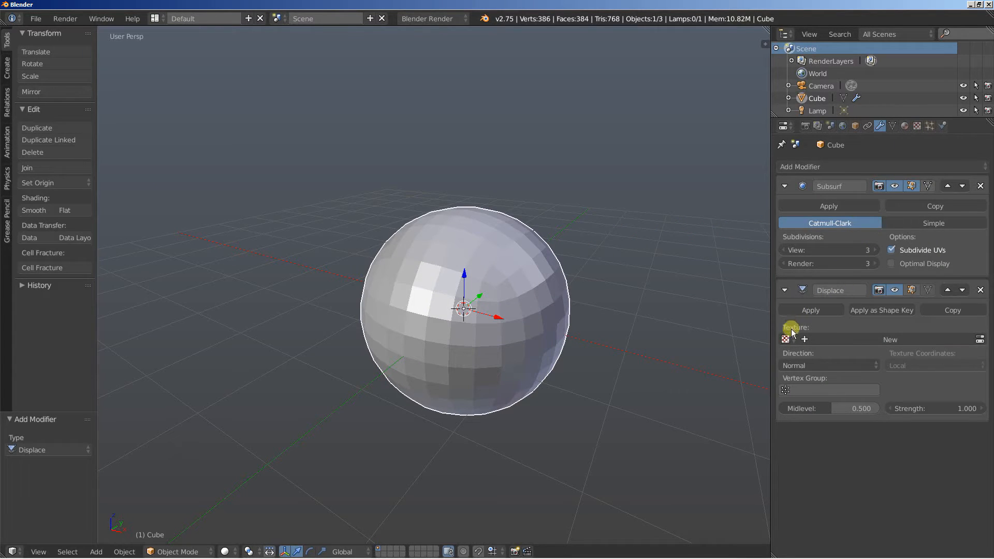
{"action": "left_click", "coordinate": [784, 340]}
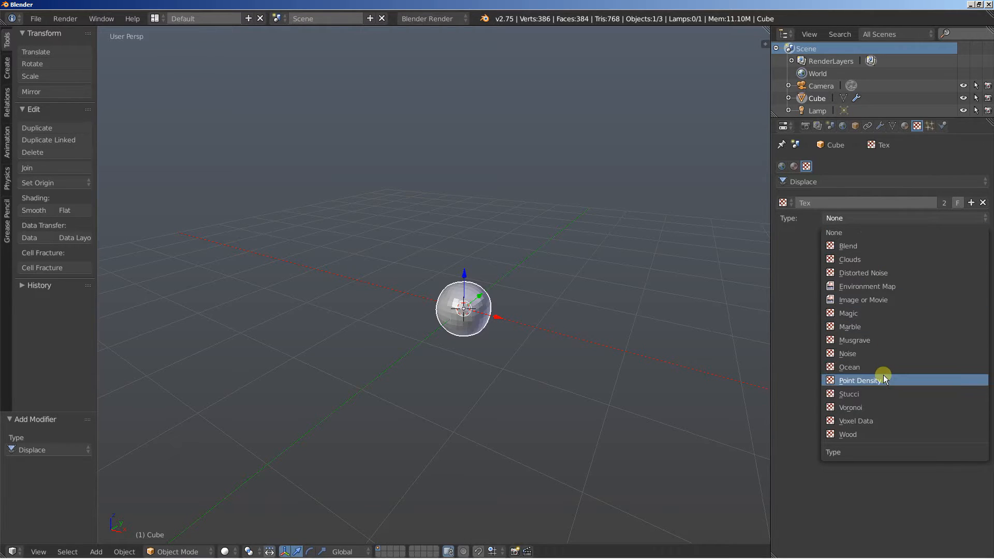
{"action": "left_click", "coordinate": [849, 259]}
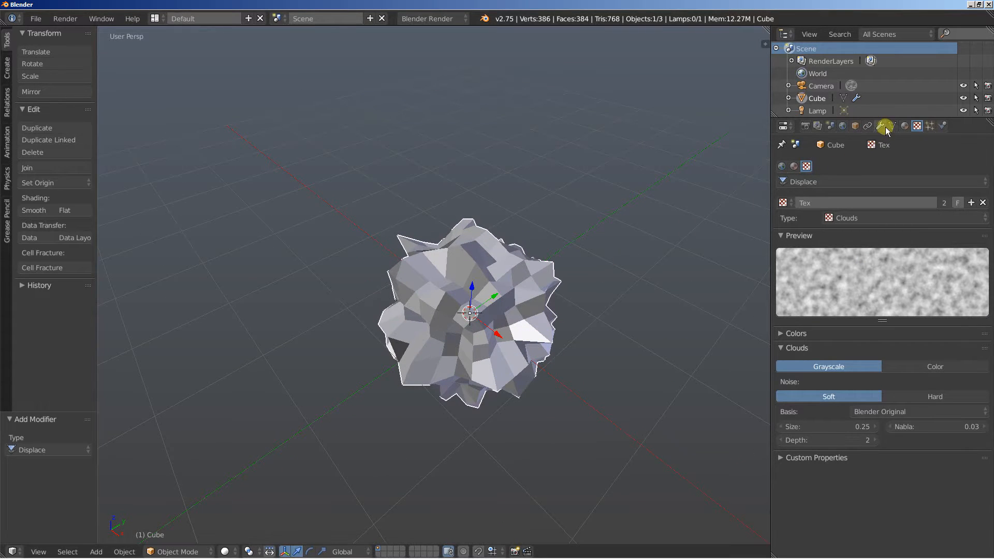
{"action": "left_click", "coordinate": [879, 125]}
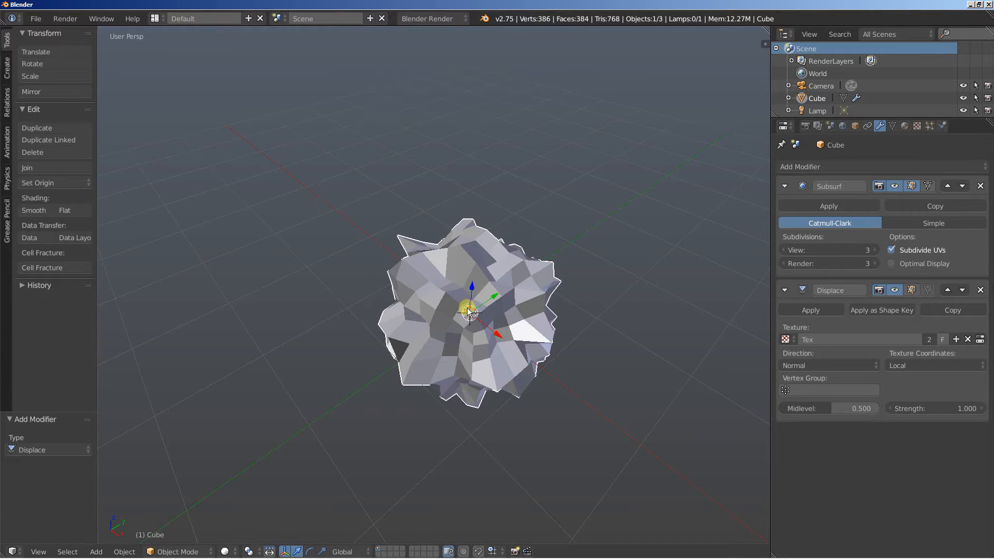
Add a second Subdivision Surface after the Displace, softening the spikes into a lumpy blob.
{"action": "left_click", "coordinate": [800, 167]}
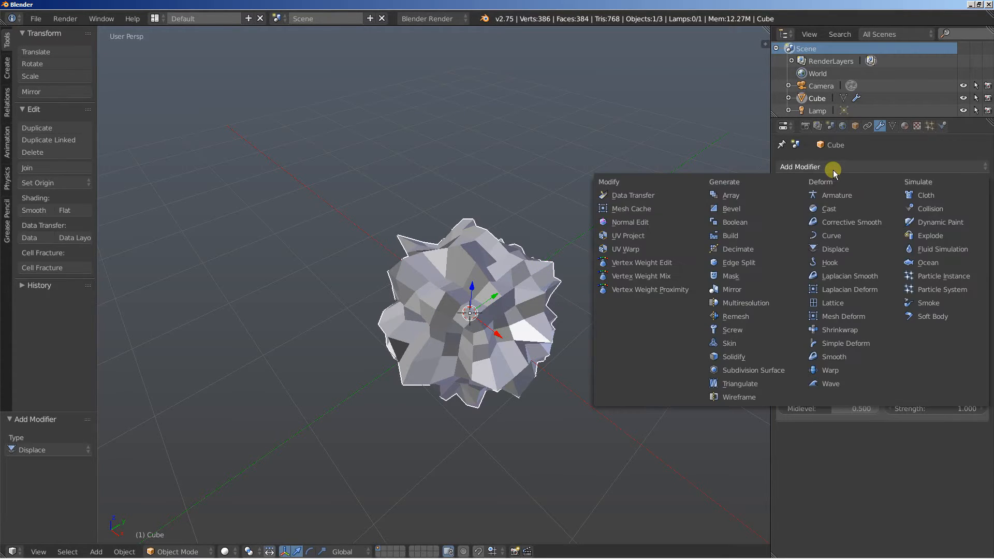
{"action": "mouse_move", "coordinate": [754, 369]}
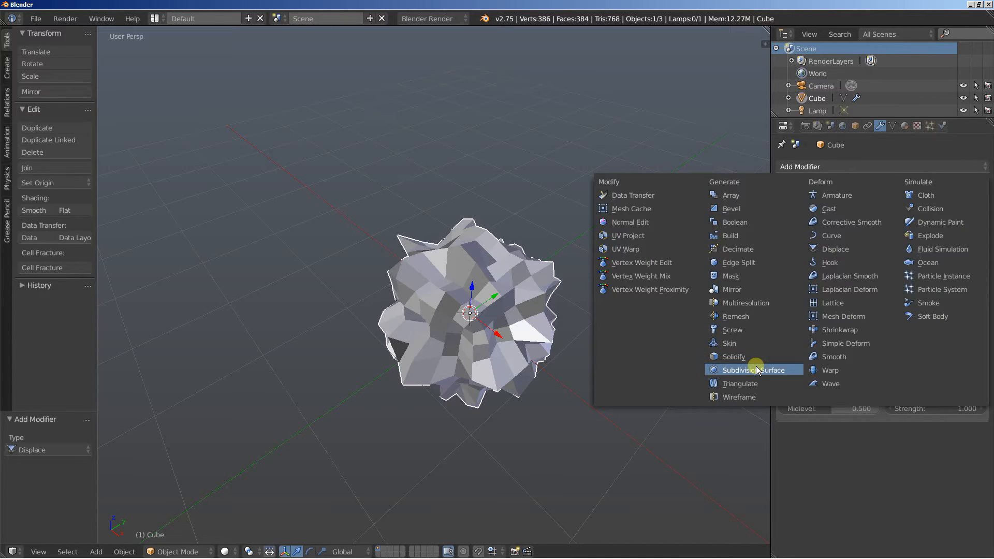
{"action": "left_click", "coordinate": [753, 370]}
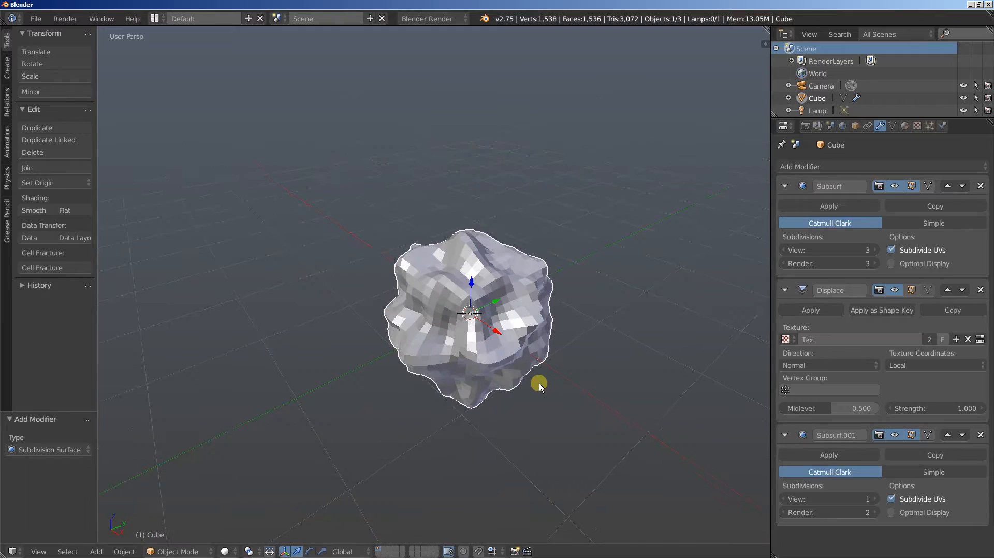
{"action": "mouse_move", "coordinate": [836, 269]}
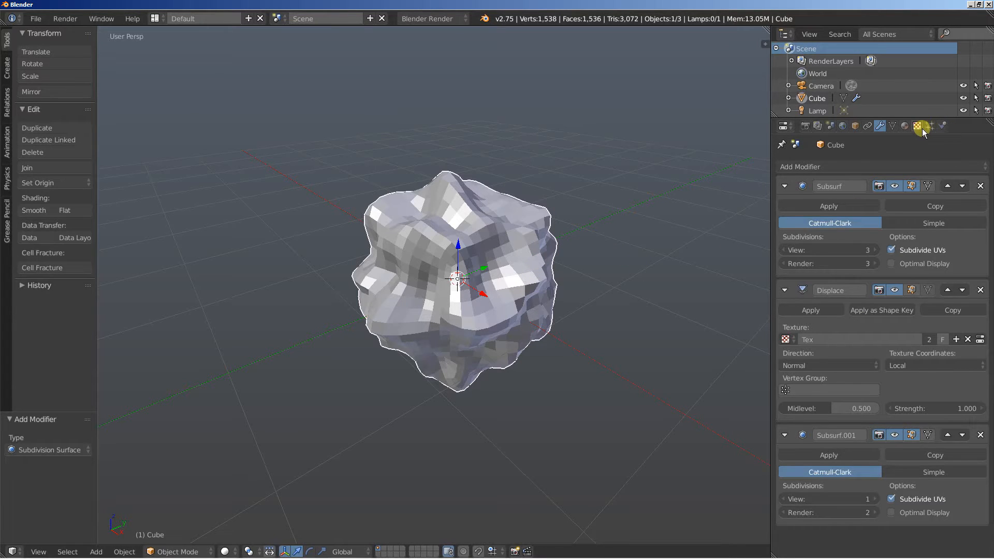
{"action": "left_click", "coordinate": [916, 125]}
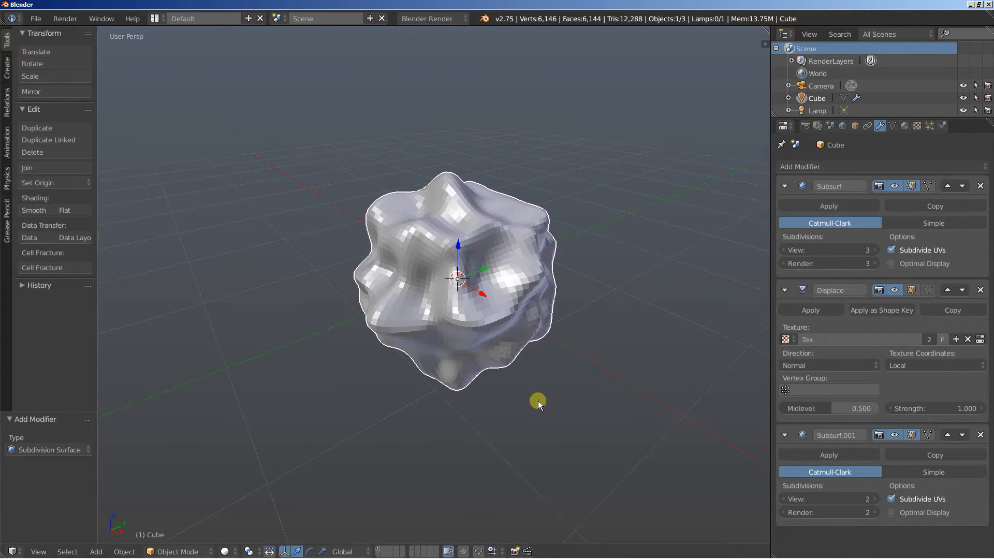
{"action": "mouse_move", "coordinate": [828, 454]}
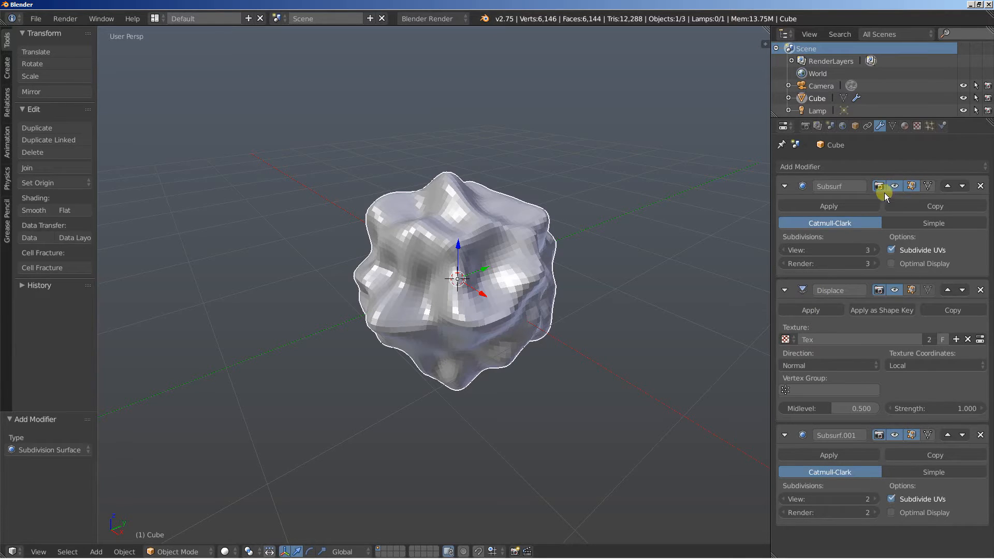
Toggle the modifiers' viewport visibility off and back on to compare the plain sphere with the blob.
{"action": "left_click", "coordinate": [894, 185]}
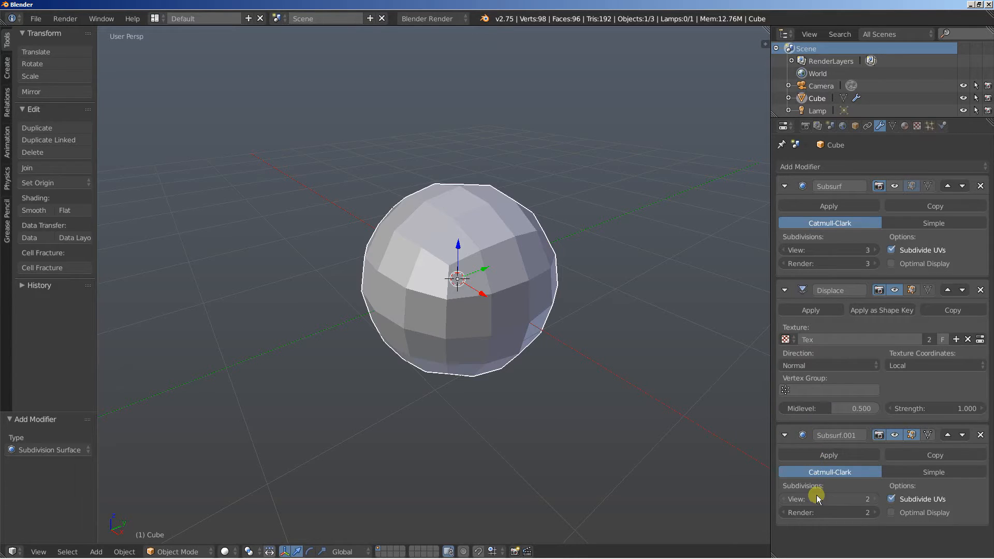
{"action": "mouse_move", "coordinate": [822, 512]}
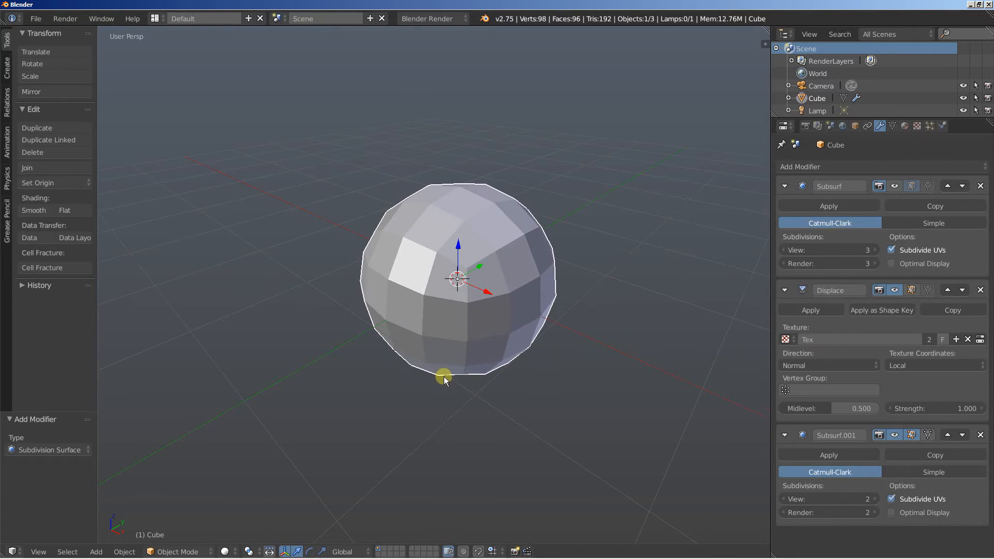
{"action": "mouse_move", "coordinate": [833, 301]}
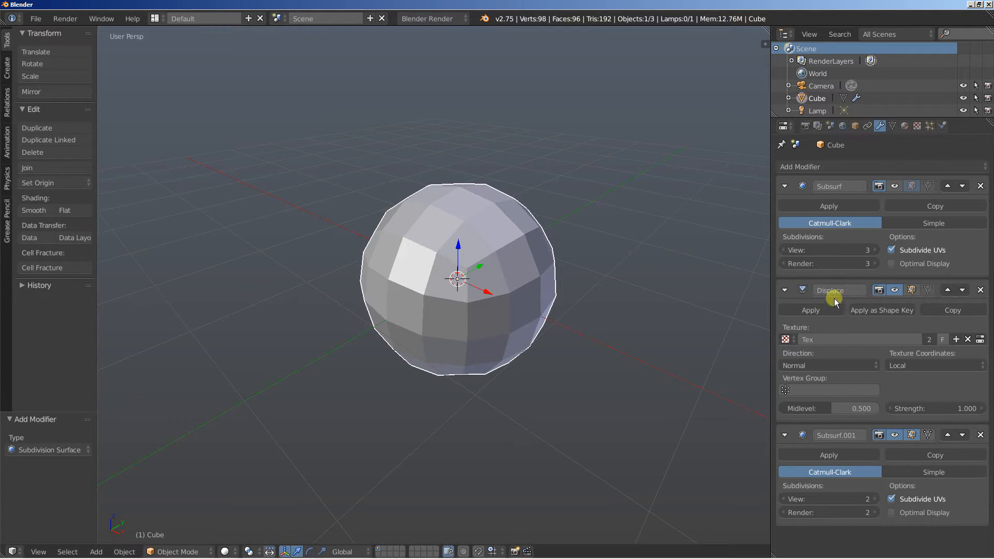
{"action": "mouse_move", "coordinate": [830, 239]}
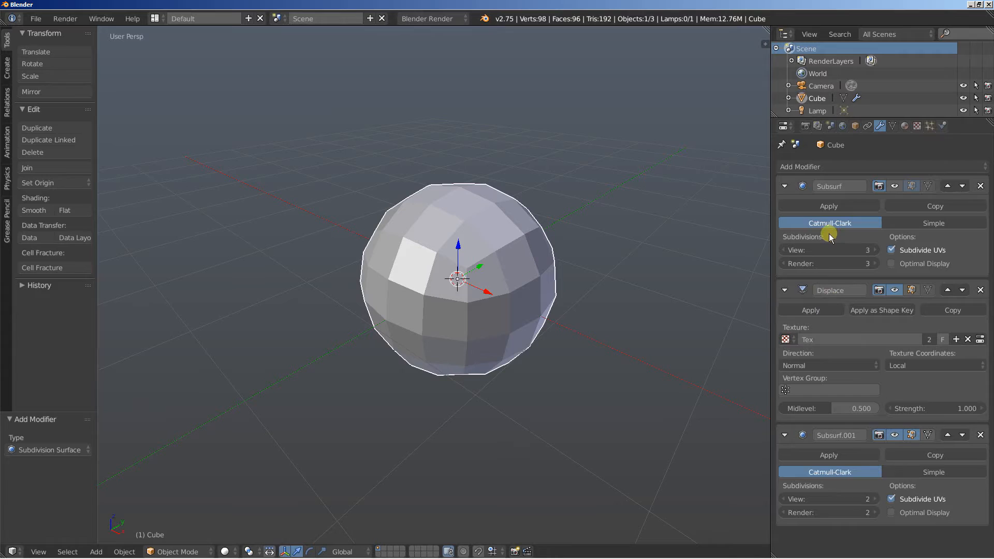
{"action": "mouse_move", "coordinate": [839, 235]}
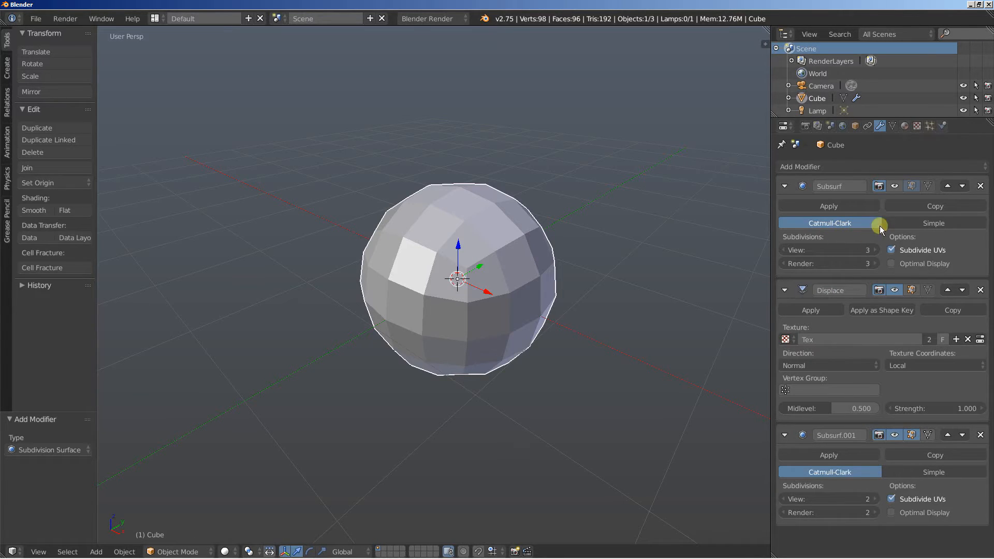
{"action": "left_click", "coordinate": [879, 186]}
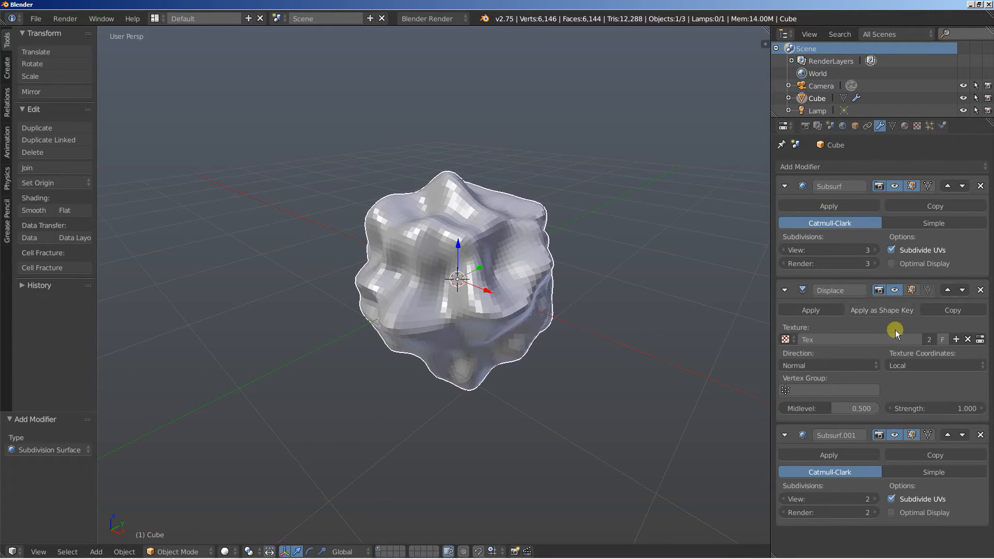
{"action": "mouse_move", "coordinate": [862, 386]}
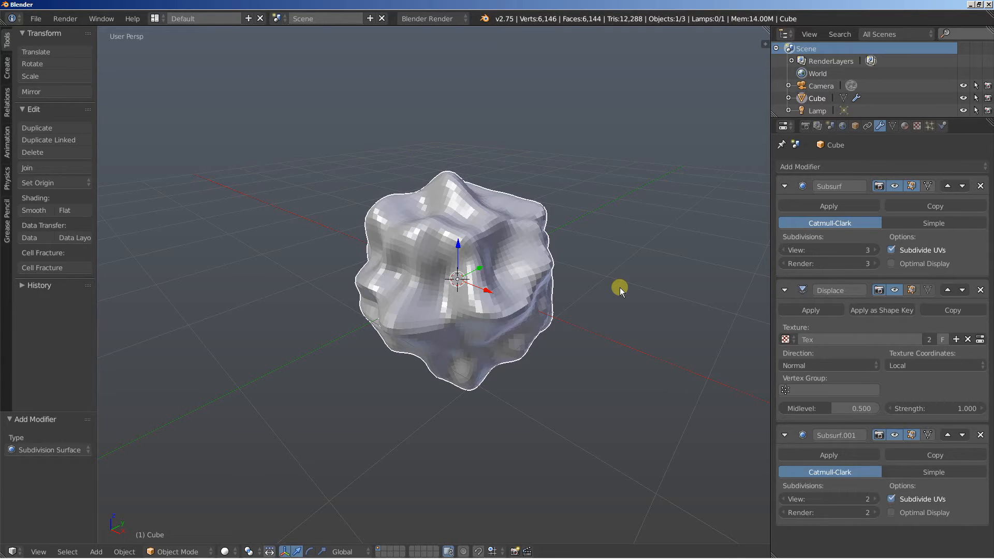
{"action": "mouse_move", "coordinate": [596, 257]}
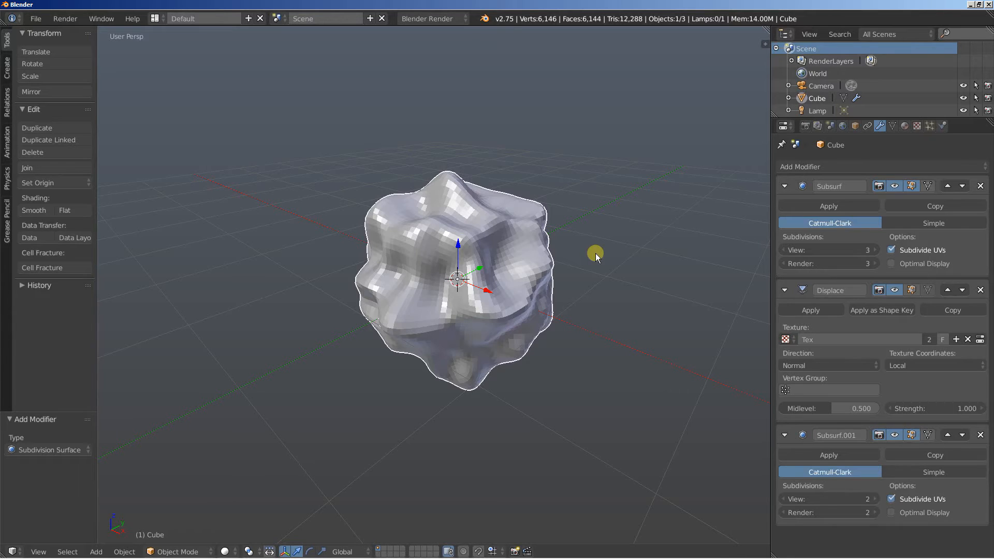
Delete the cube, add a 64-vertex circle mesh and enter Edit Mode on it.
{"action": "key", "text": "x"}
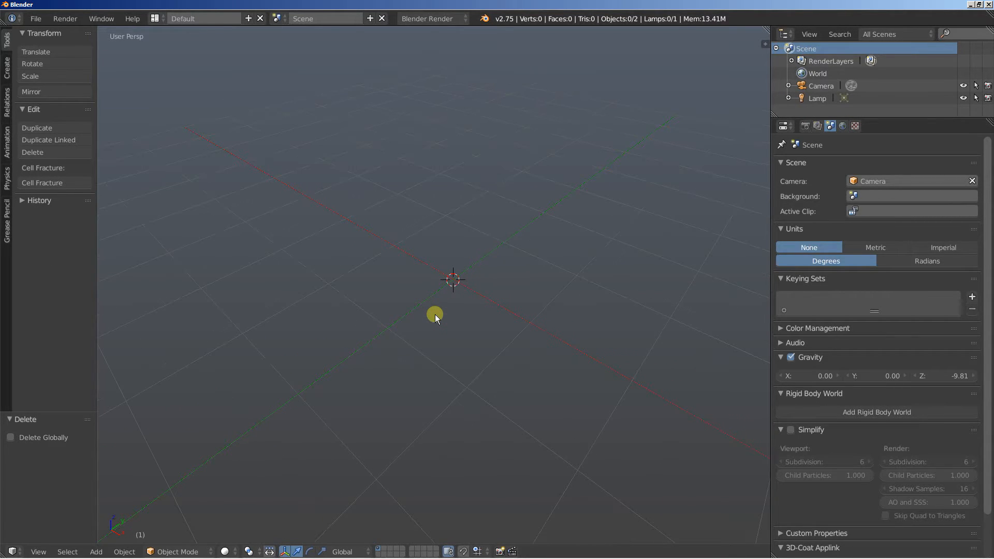
{"action": "left_click", "coordinate": [95, 552]}
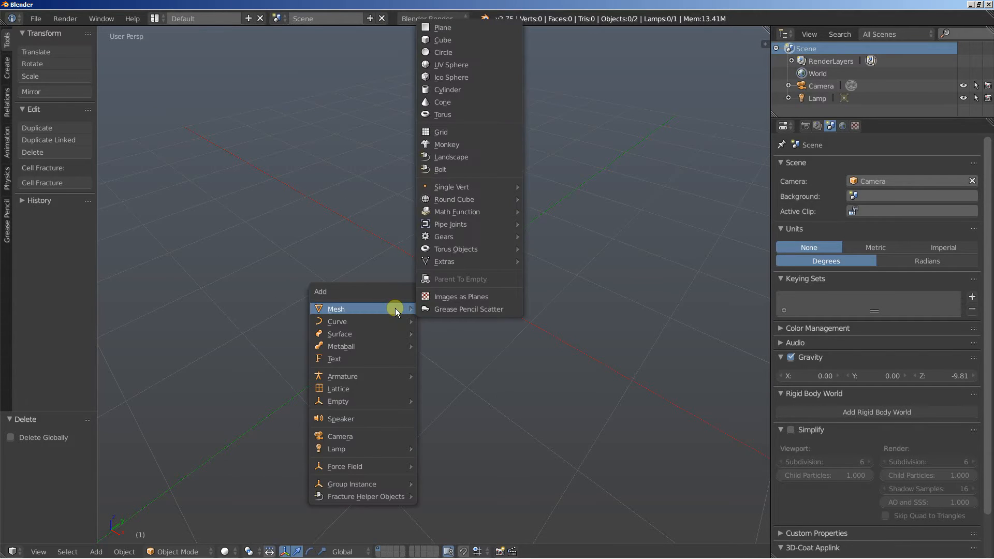
{"action": "left_click", "coordinate": [443, 52]}
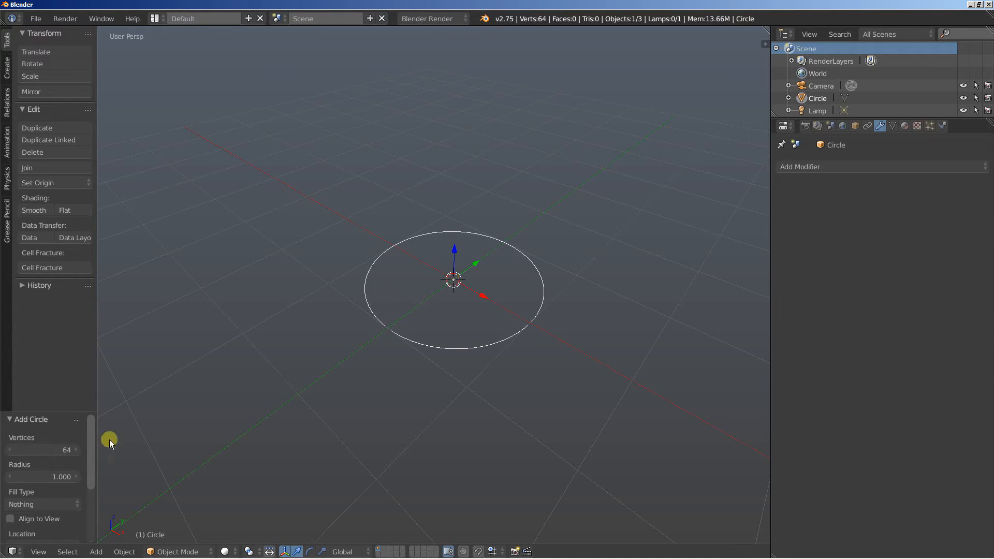
{"action": "key", "text": "Tab"}
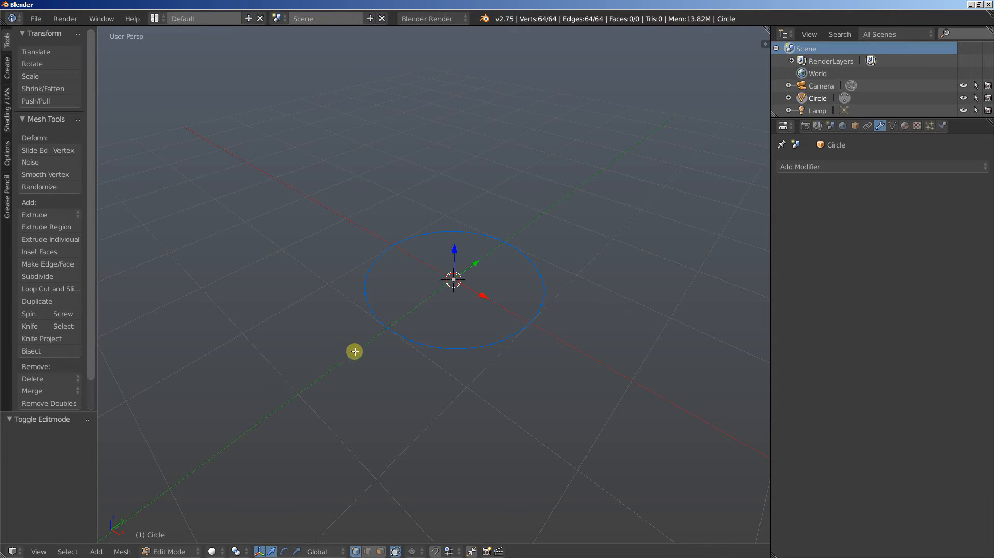
{"action": "mouse_move", "coordinate": [236, 387]}
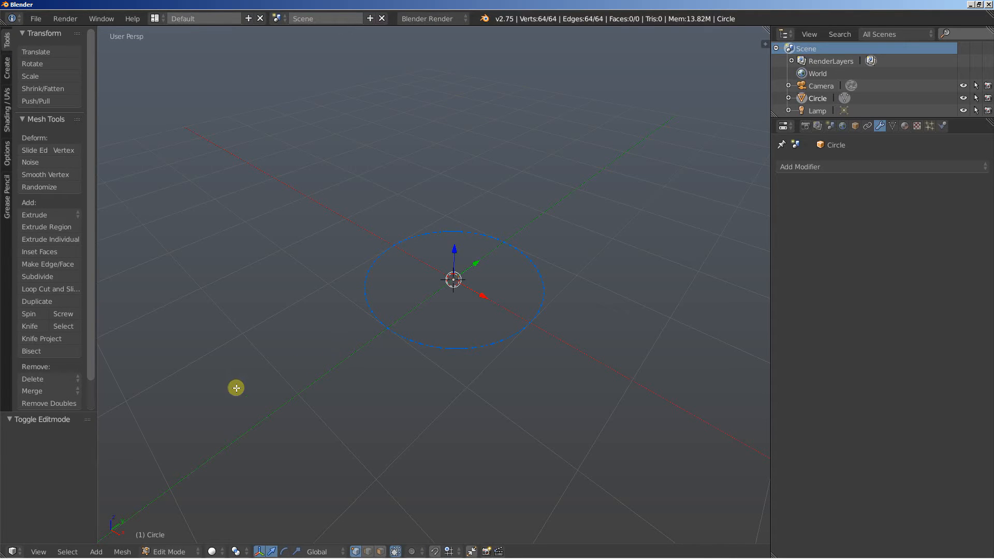
Extrude and scale the circle into a flat 64-face ring, recalculate normals, and leave Edit Mode.
{"action": "left_click", "coordinate": [47, 227]}
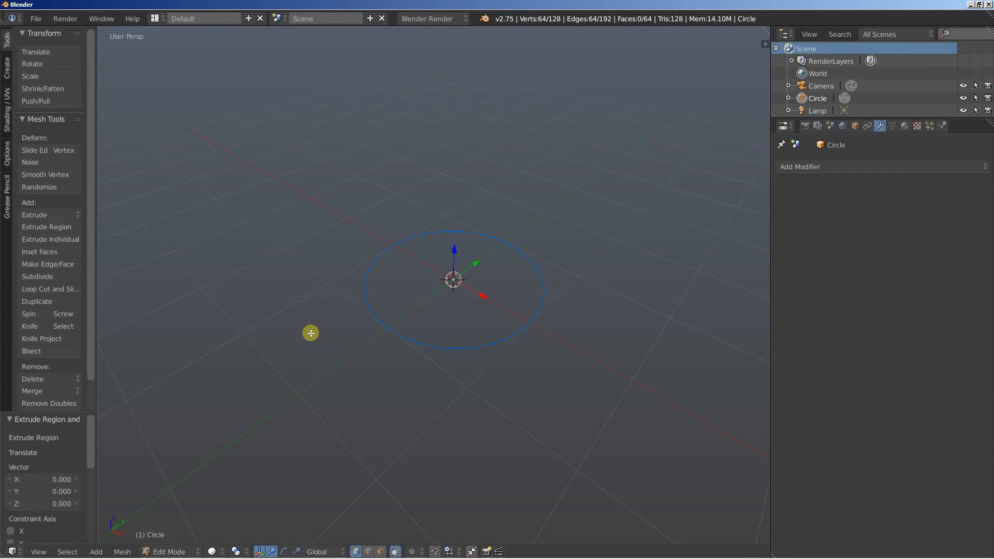
{"action": "mouse_move", "coordinate": [333, 323]}
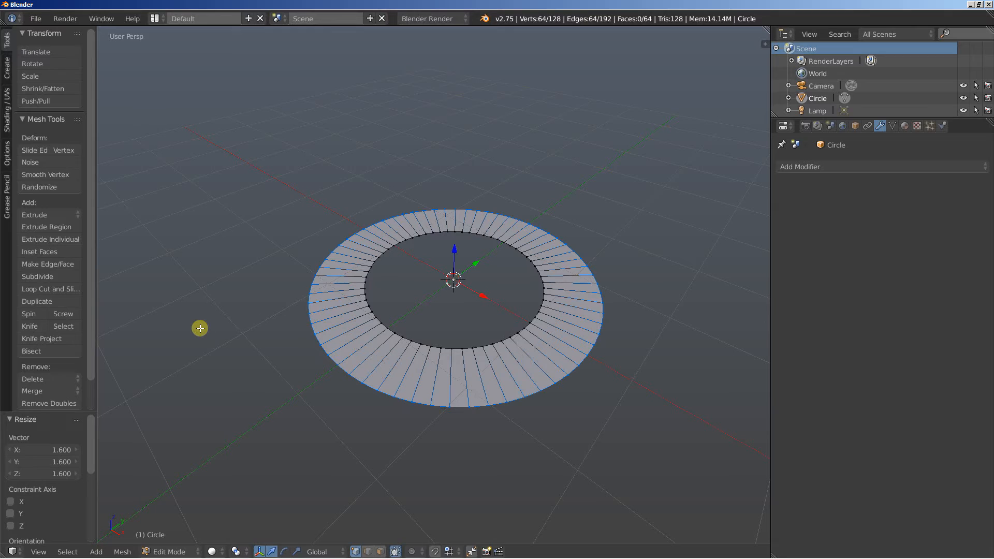
{"action": "key", "text": "a"}
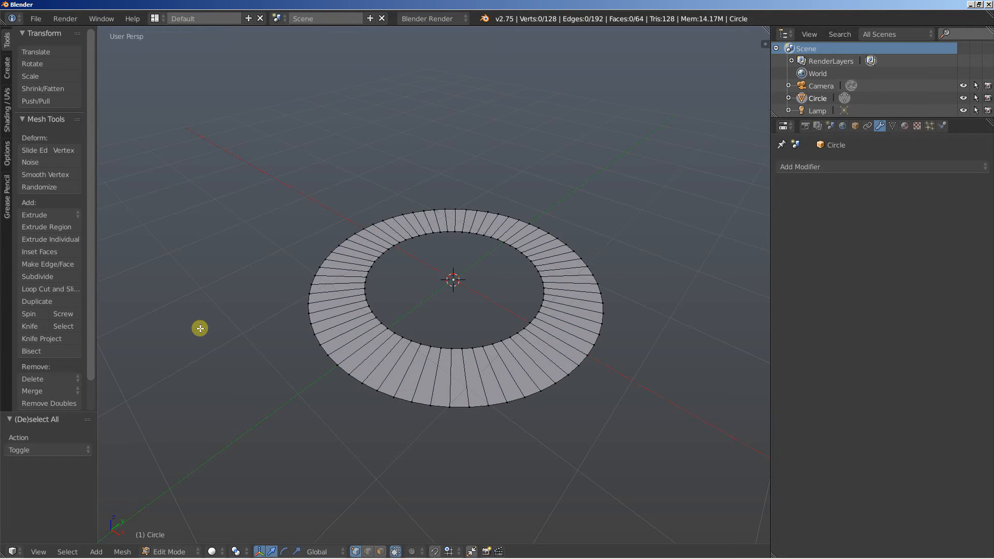
{"action": "key", "text": "a"}
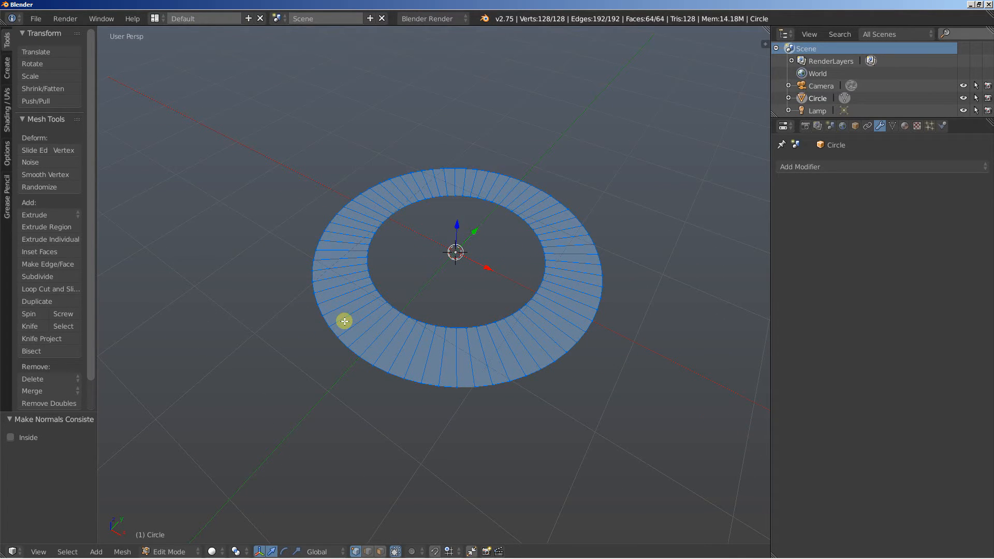
{"action": "key", "text": "Tab"}
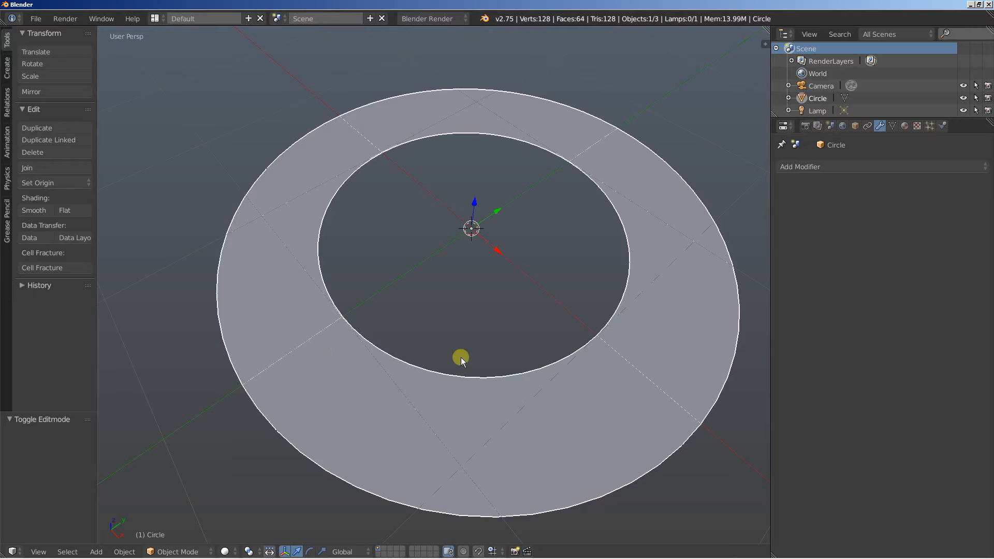
{"action": "mouse_move", "coordinate": [345, 370]}
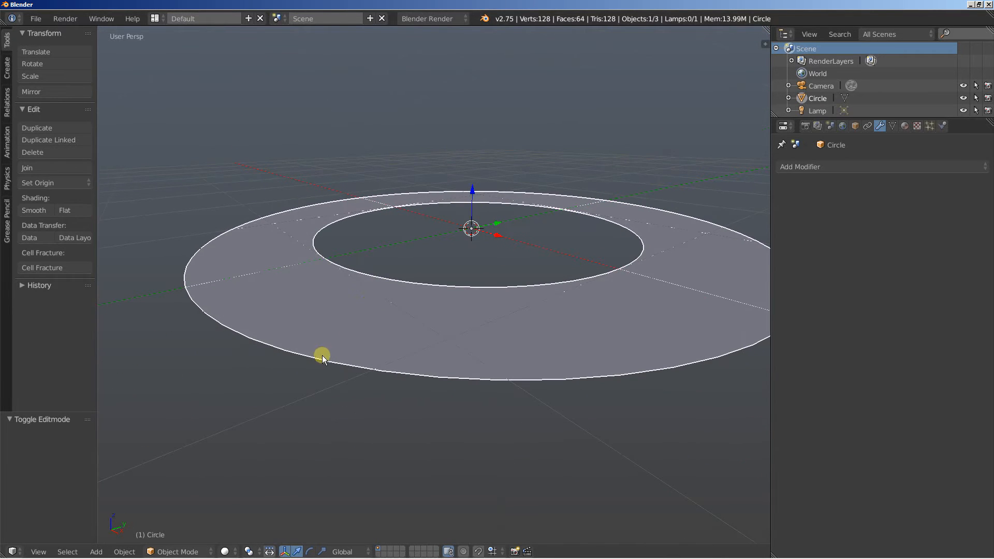
{"action": "mouse_move", "coordinate": [316, 382]}
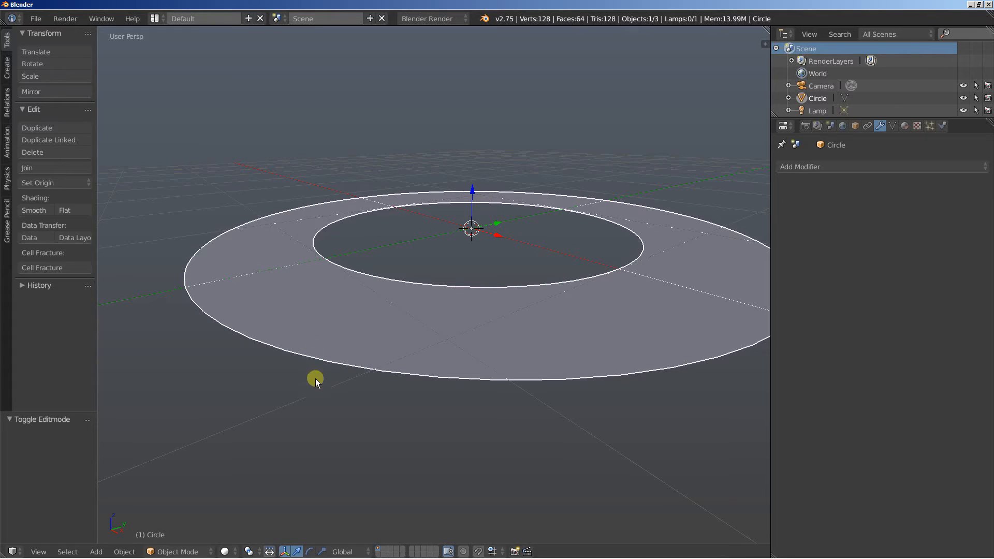
{"action": "mouse_move", "coordinate": [391, 319]}
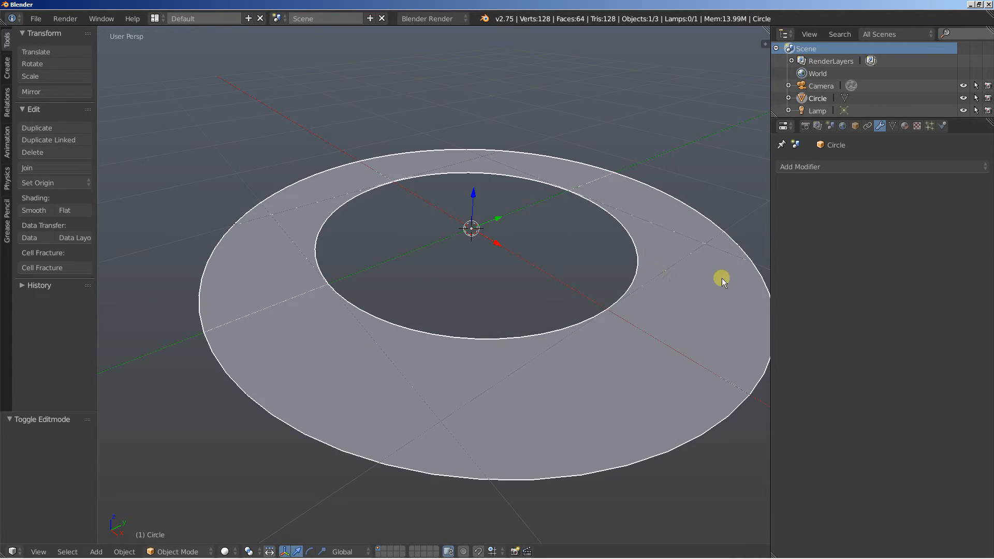
Add a Solidify modifier to the flat ring.
{"action": "left_click", "coordinate": [801, 166]}
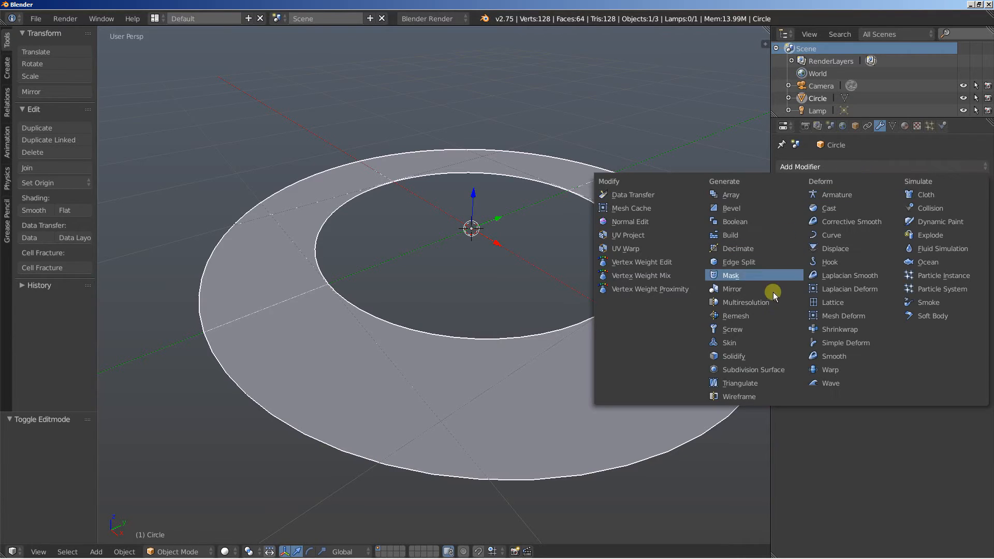
{"action": "left_click", "coordinate": [733, 355]}
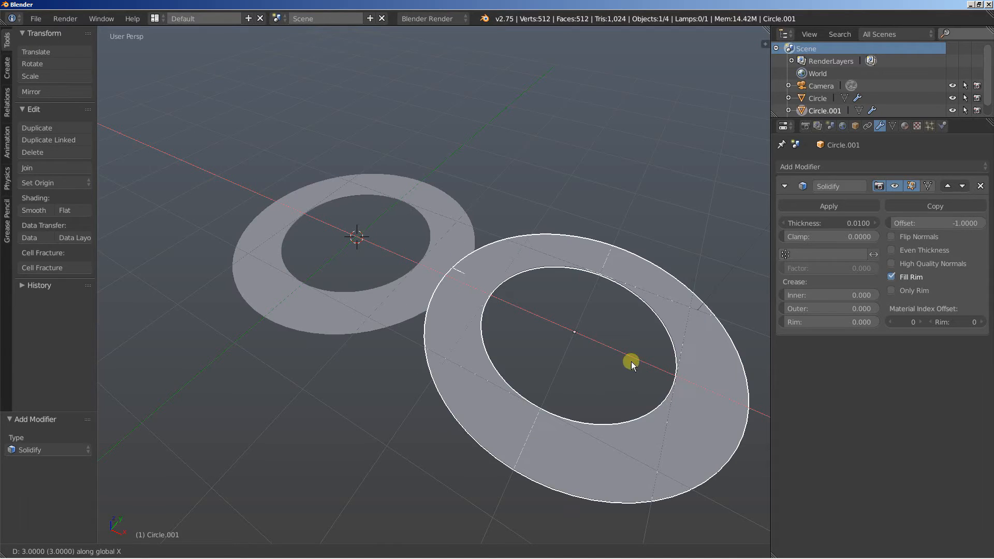
Duplicate the ring beside the original along X and set Solidify thickness to 0.2.
{"action": "left_click", "coordinate": [630, 364]}
{"action": "type", "text": "0.2"}
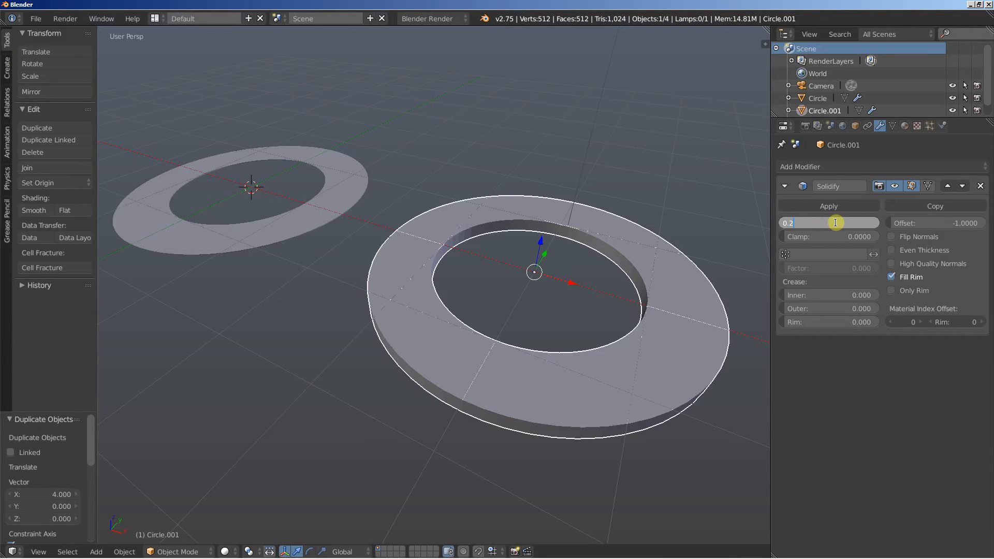
{"action": "left_click", "coordinate": [260, 225]}
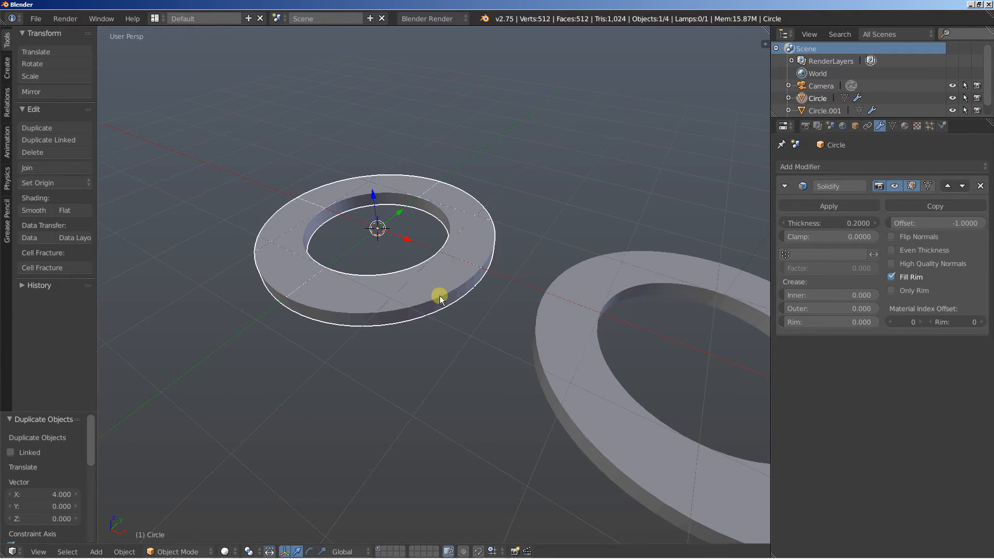
{"action": "mouse_move", "coordinate": [836, 177]}
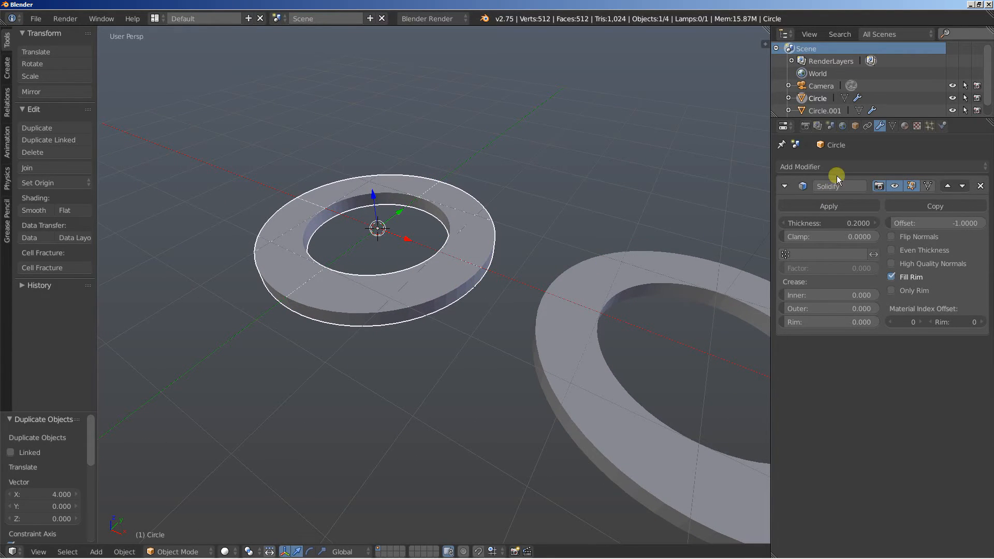
{"action": "left_click", "coordinate": [818, 167]}
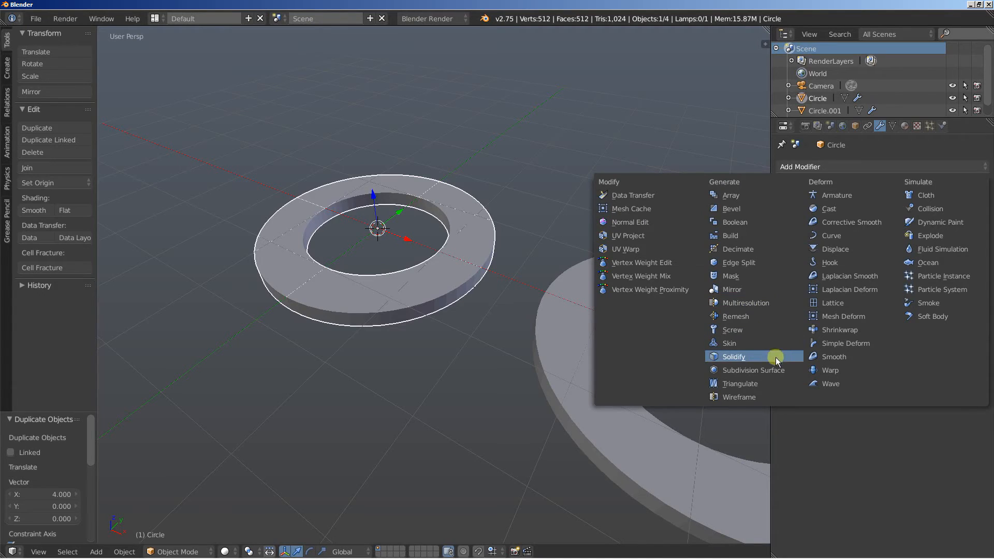
{"action": "left_click", "coordinate": [732, 356]}
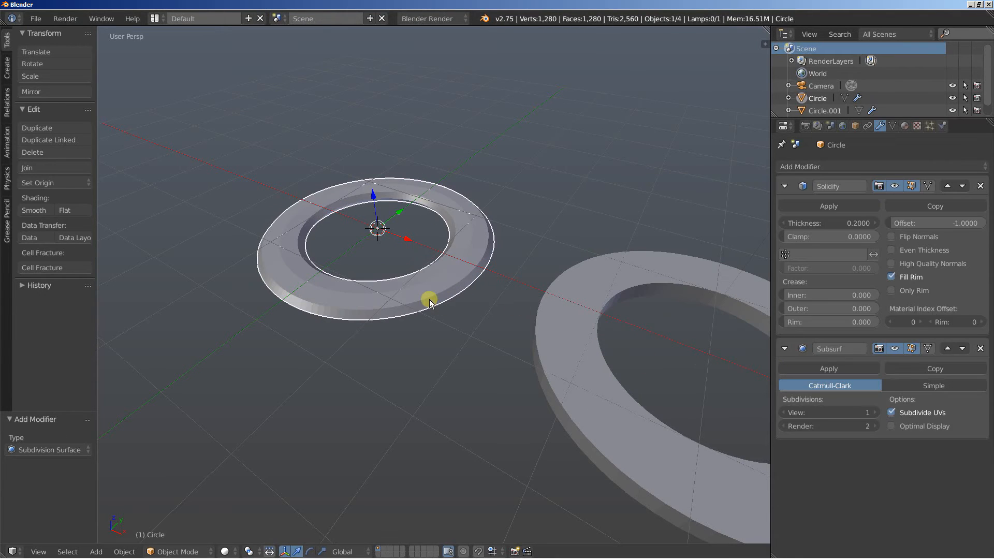
{"action": "mouse_move", "coordinate": [759, 289]}
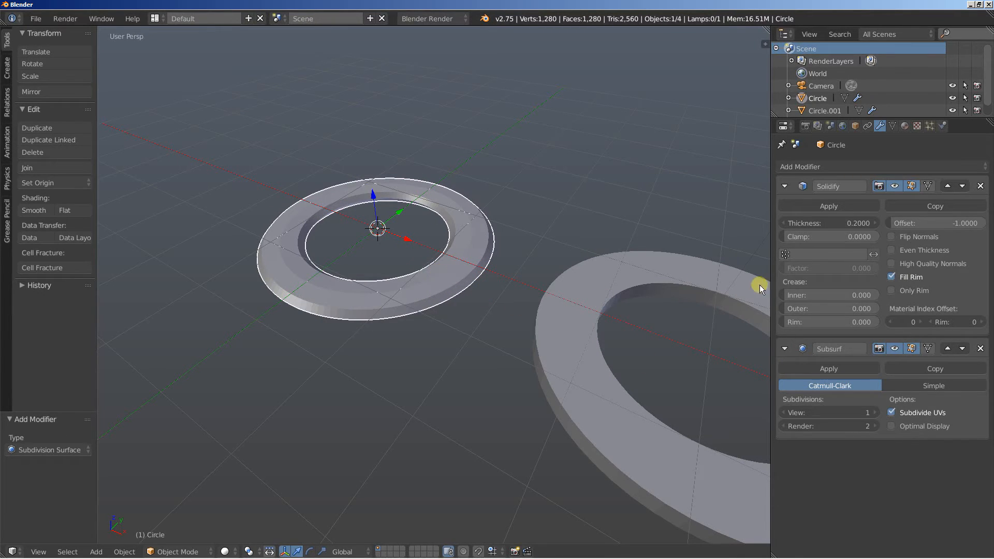
{"action": "mouse_move", "coordinate": [834, 308]}
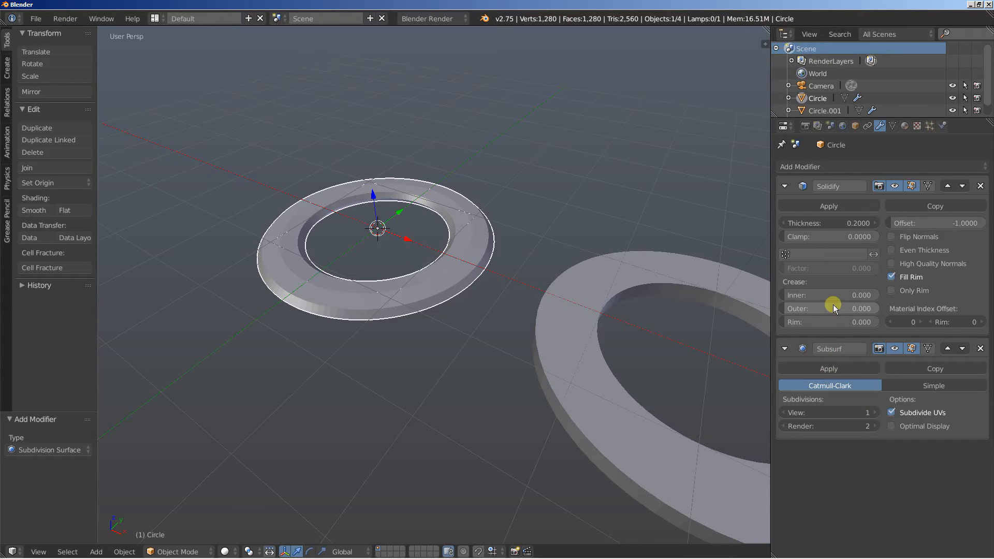
{"action": "mouse_move", "coordinate": [839, 228]}
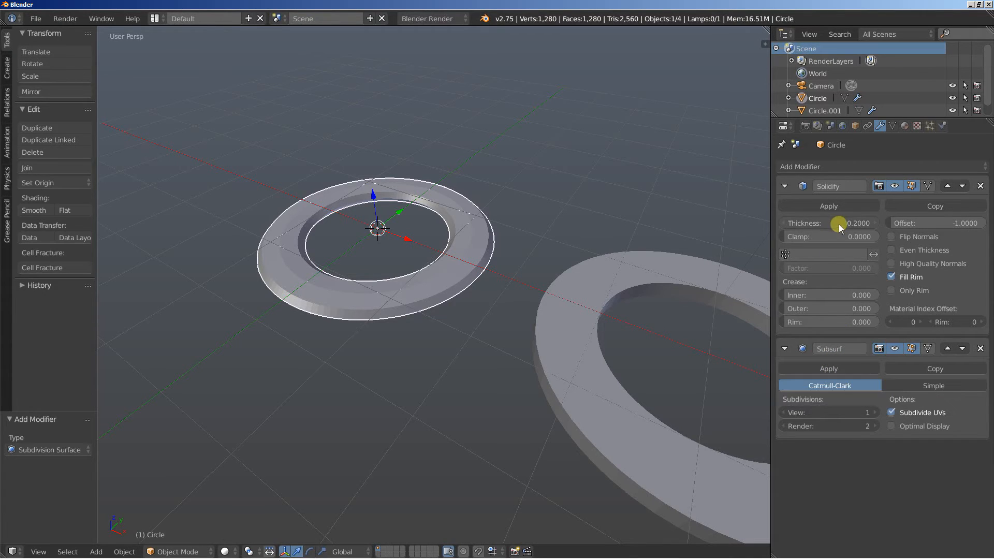
{"action": "mouse_move", "coordinate": [551, 316]}
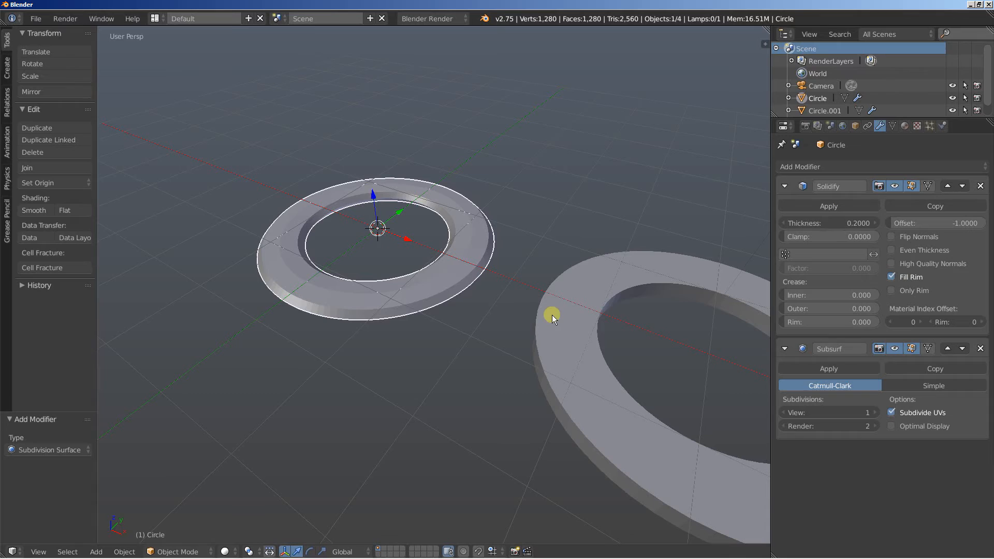
{"action": "mouse_move", "coordinate": [707, 349]}
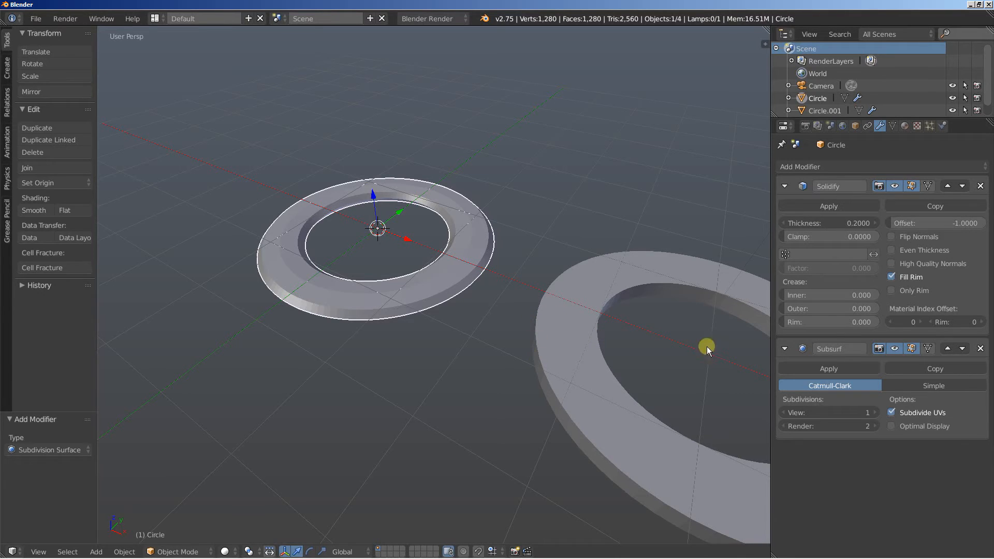
{"action": "mouse_move", "coordinate": [829, 363]}
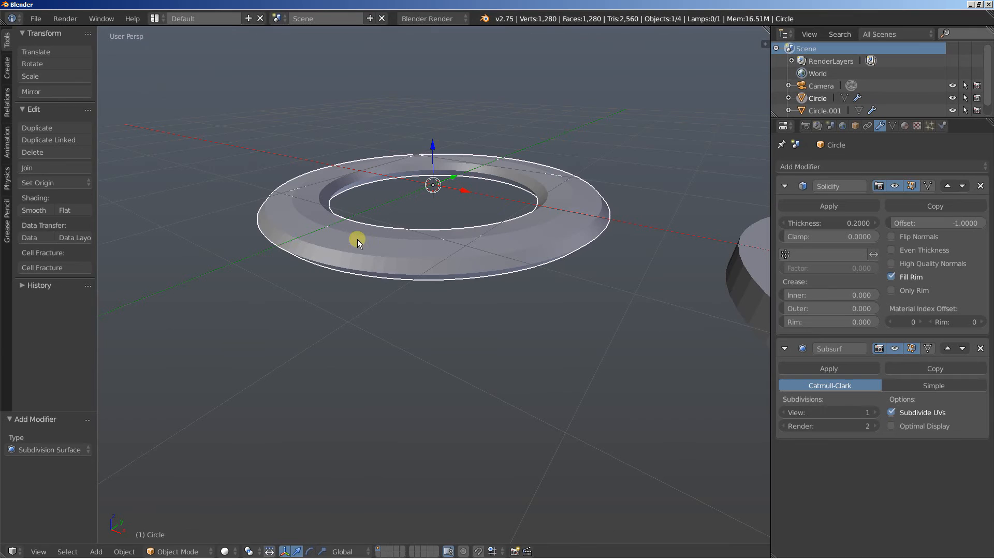
{"action": "mouse_move", "coordinate": [346, 239]}
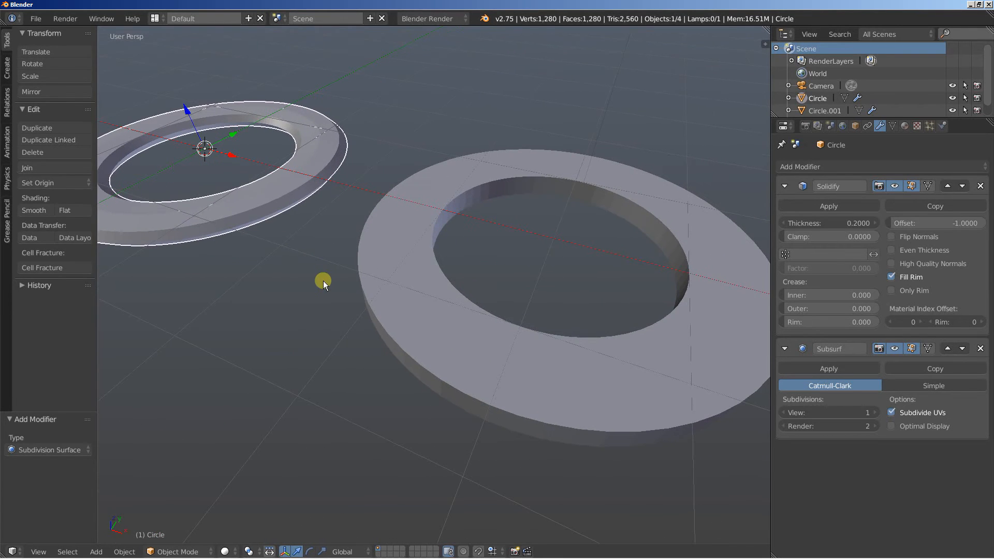
Give Circle.001 a Subdivision Surface and move it above Solidify for a smooth, crisp-edged ring.
{"action": "left_click", "coordinate": [546, 260]}
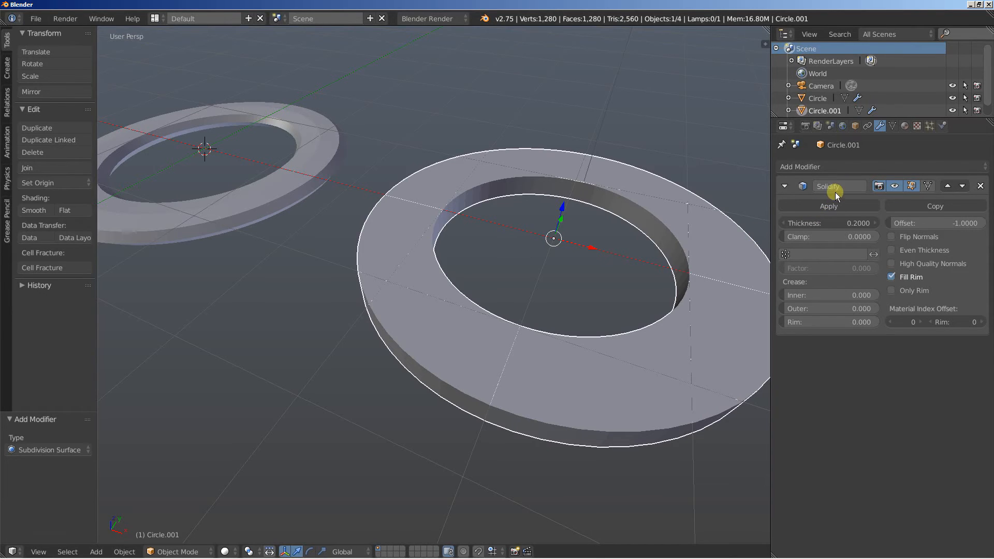
{"action": "mouse_move", "coordinate": [839, 167]}
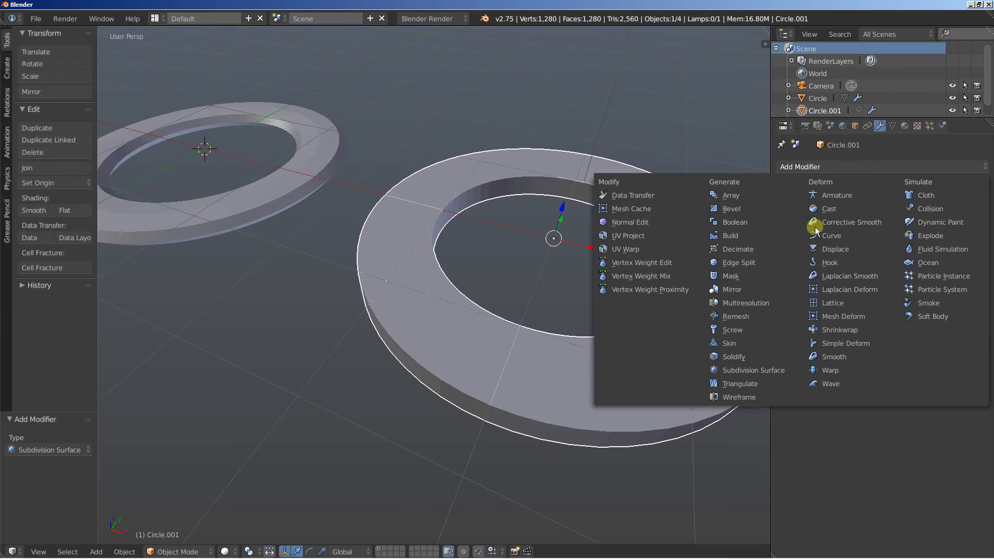
{"action": "left_click", "coordinate": [733, 356]}
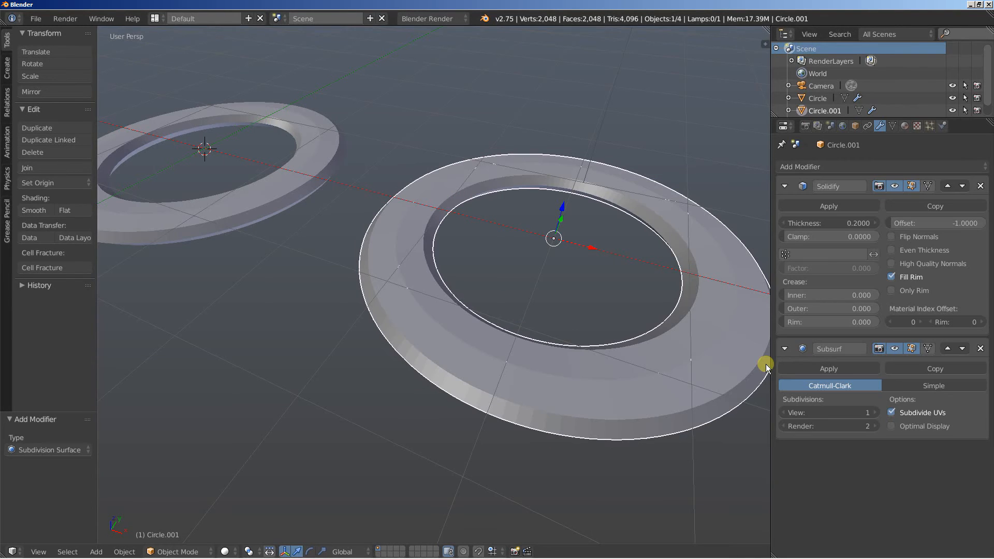
{"action": "mouse_move", "coordinate": [338, 220]}
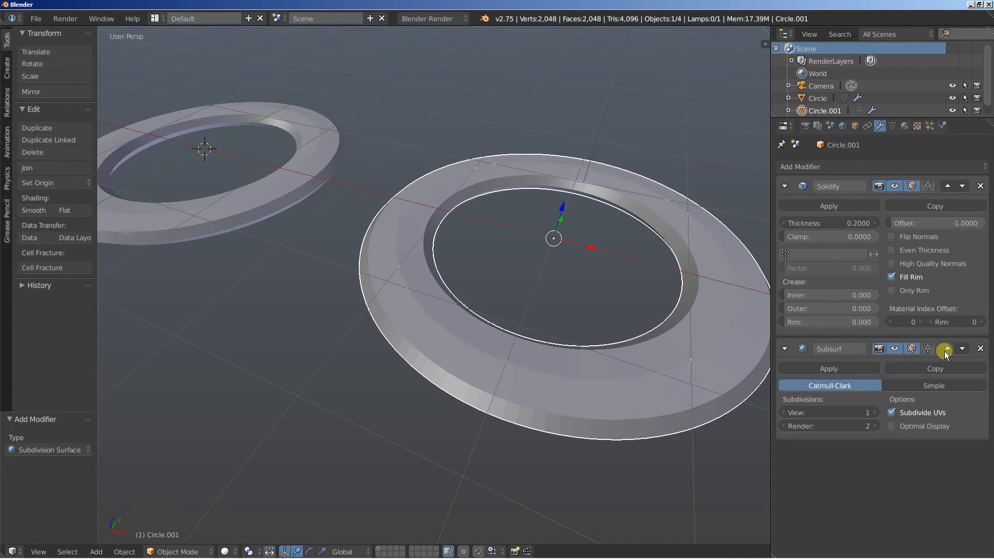
{"action": "left_click", "coordinate": [945, 349]}
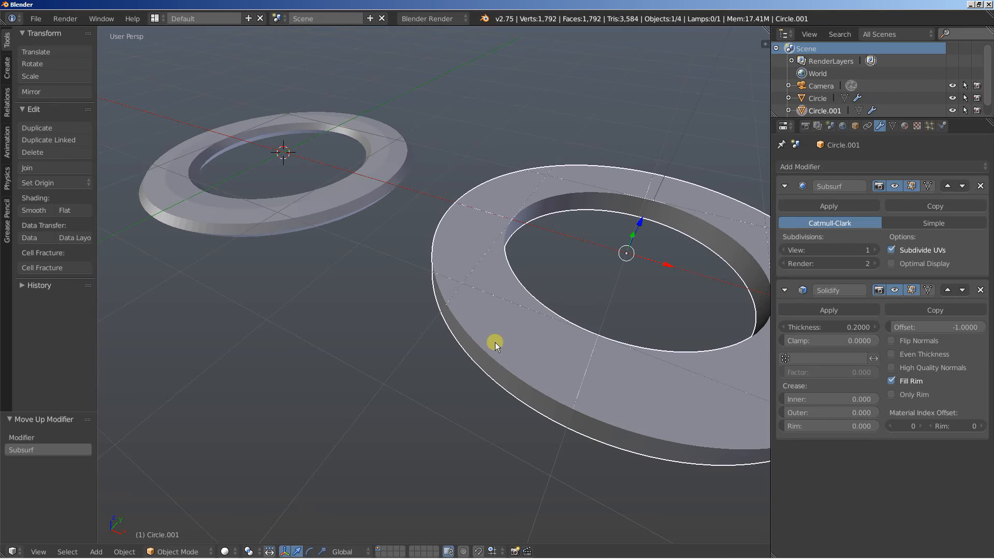
{"action": "scroll", "scroll_direction": "up", "scroll_amount": 3}
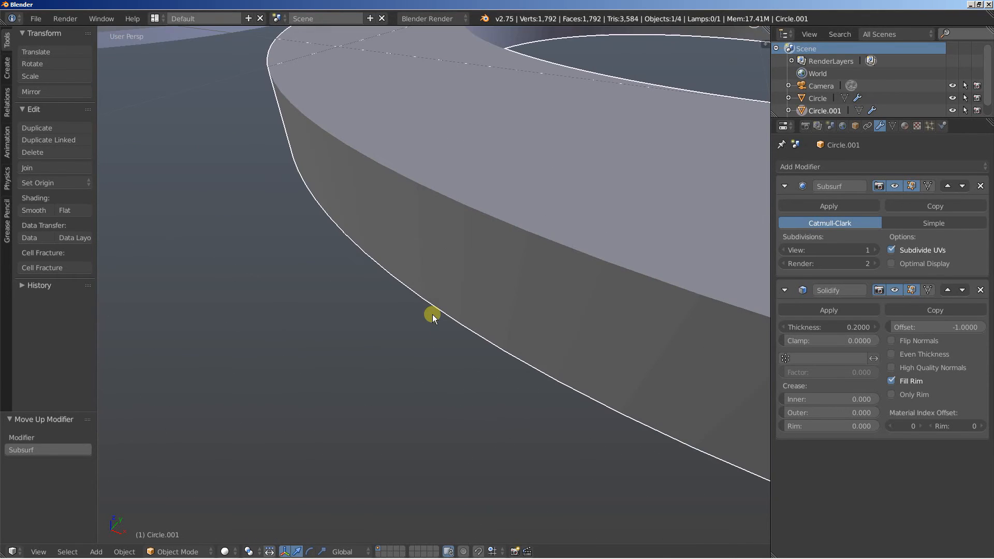
{"action": "mouse_move", "coordinate": [487, 266]}
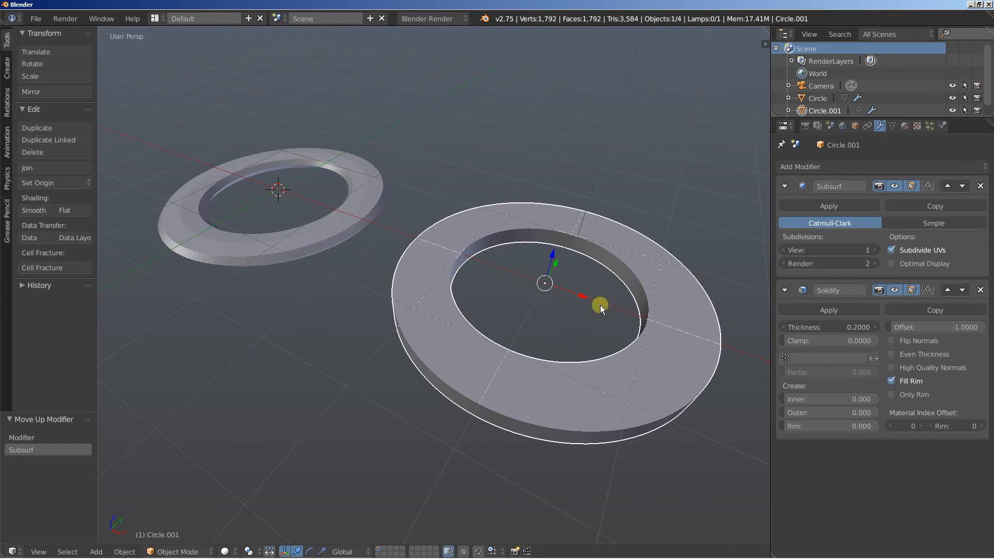
{"action": "mouse_move", "coordinate": [755, 304]}
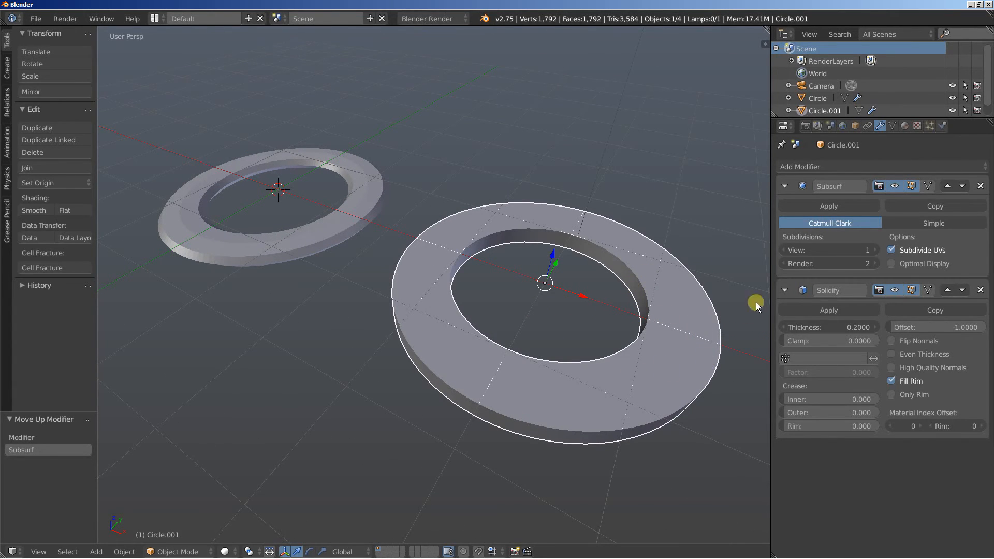
{"action": "mouse_move", "coordinate": [687, 350]}
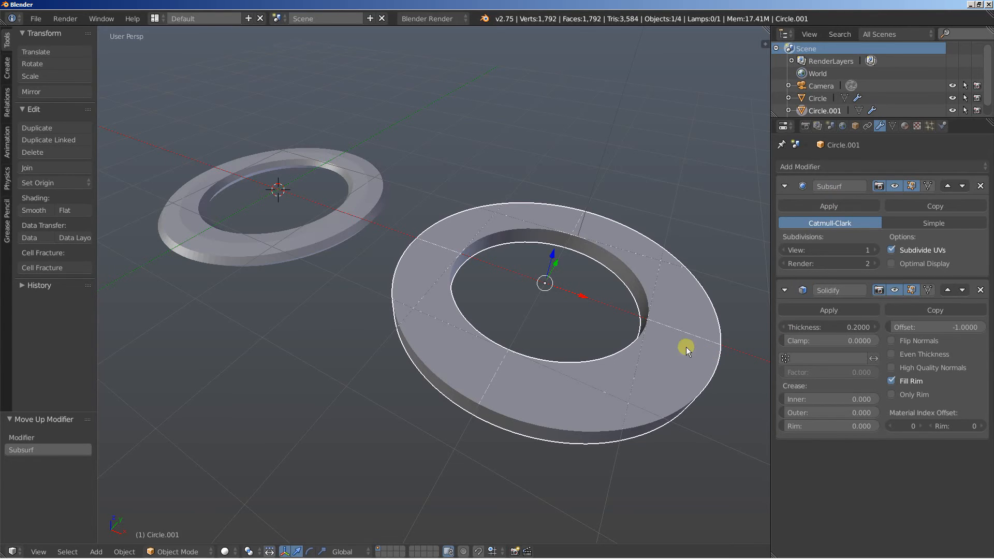
{"action": "mouse_move", "coordinate": [637, 323]}
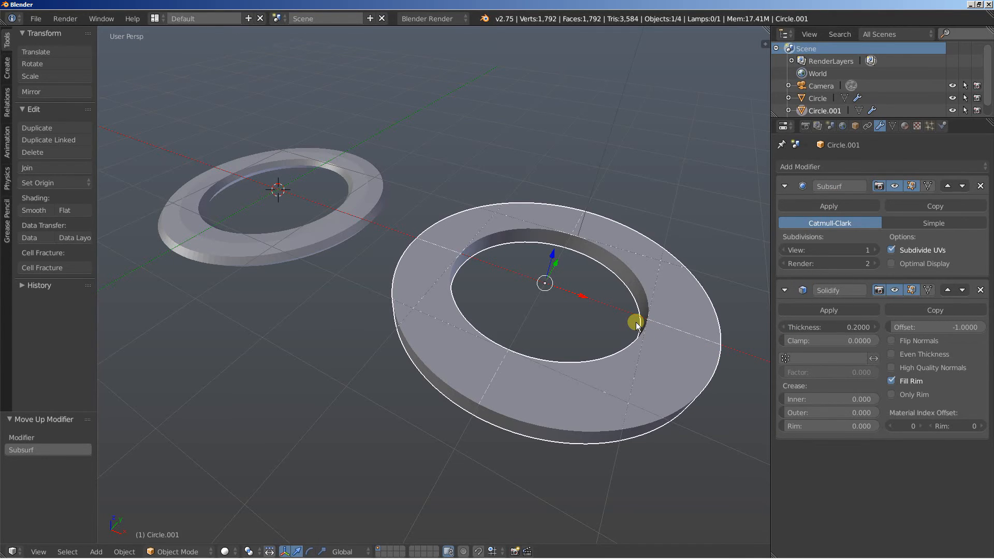
{"action": "key", "text": "Tab"}
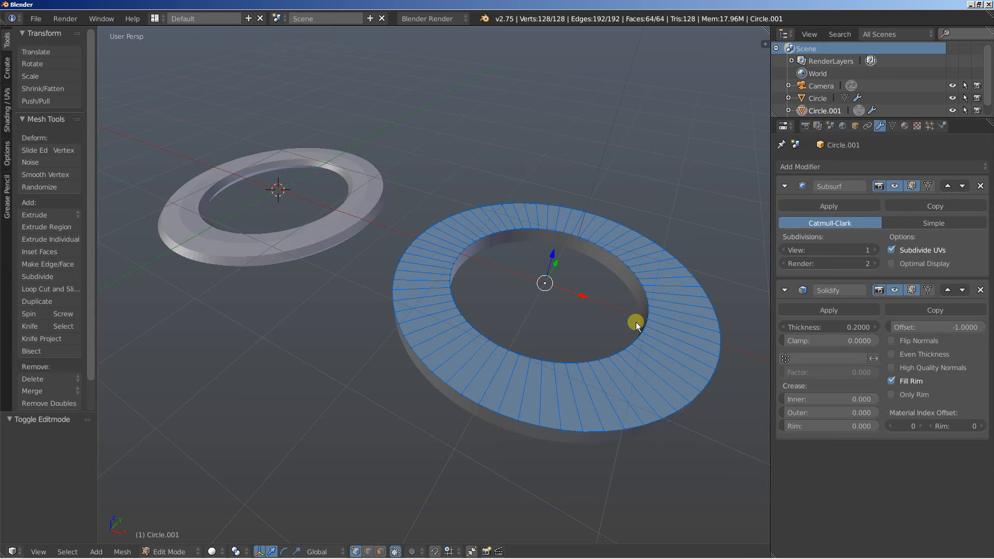
{"action": "mouse_move", "coordinate": [598, 322]}
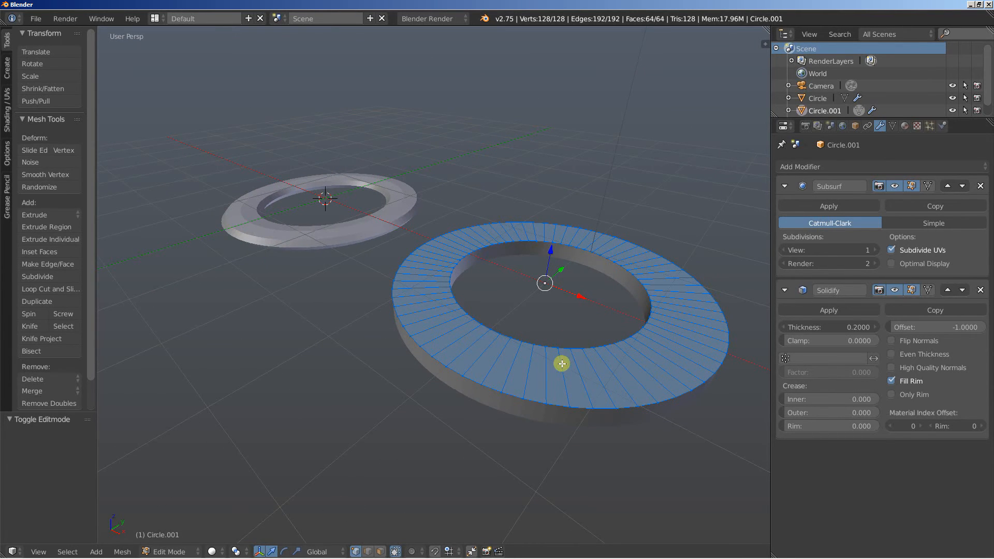
{"action": "key", "text": "Tab"}
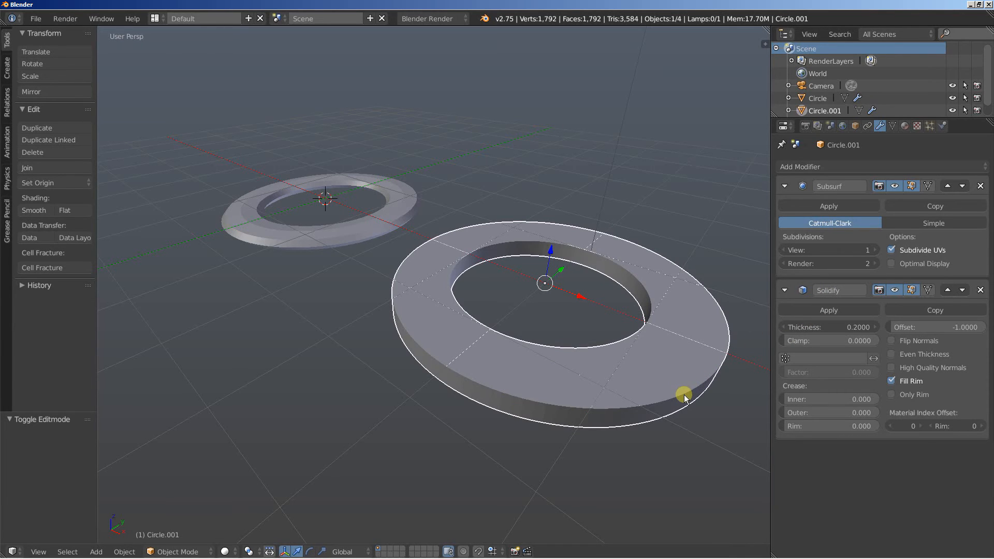
{"action": "mouse_move", "coordinate": [645, 400]}
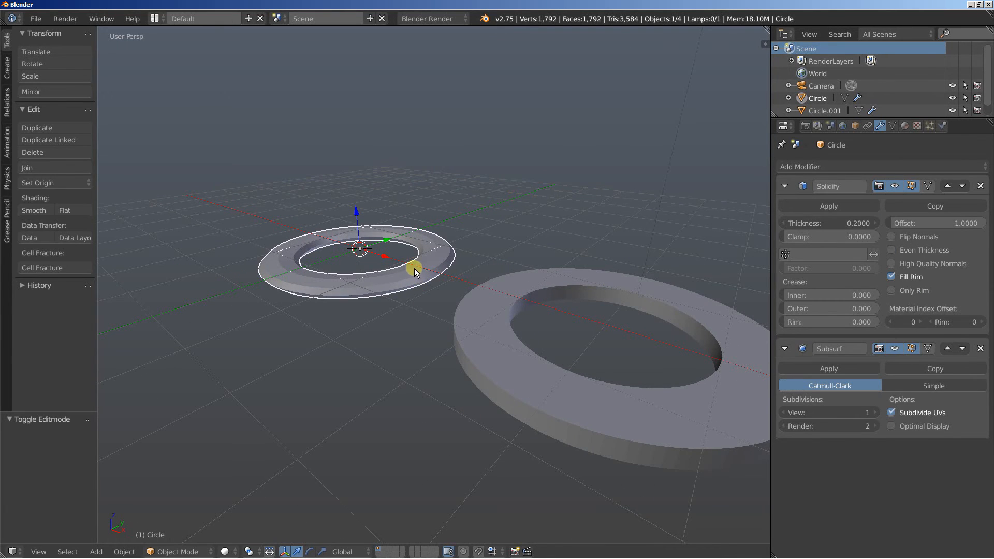
{"action": "mouse_move", "coordinate": [413, 279]}
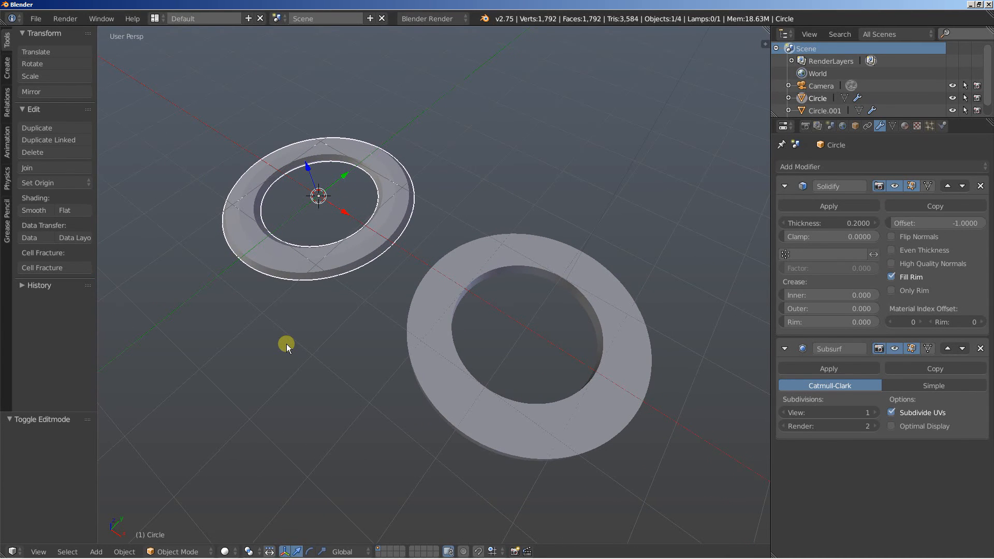
{"action": "mouse_move", "coordinate": [353, 306]}
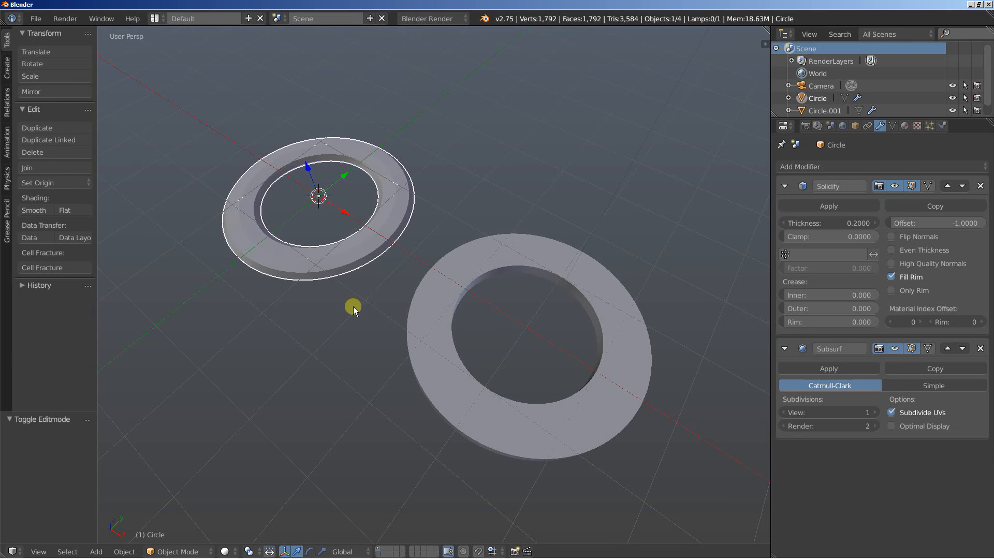
{"action": "mouse_move", "coordinate": [364, 299]}
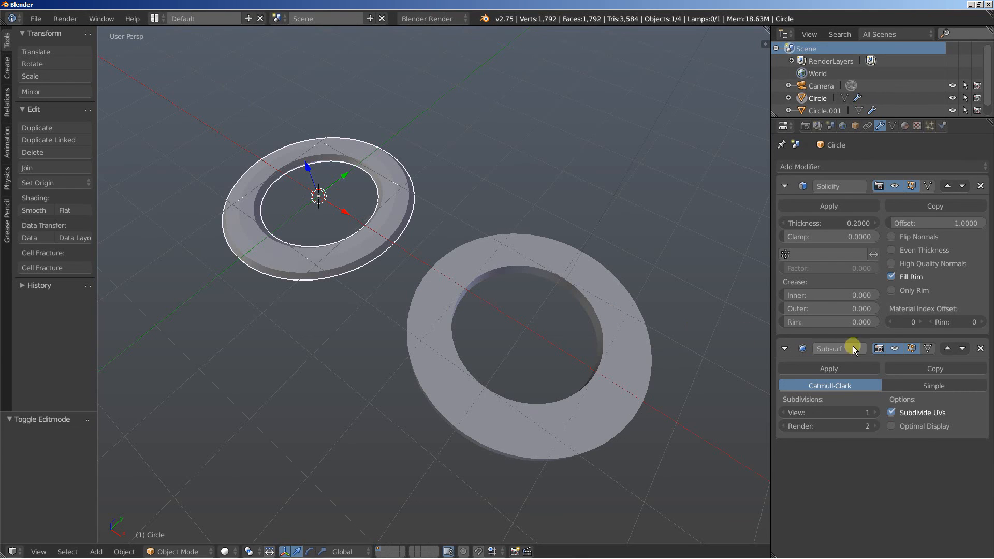
{"action": "mouse_move", "coordinate": [899, 374]}
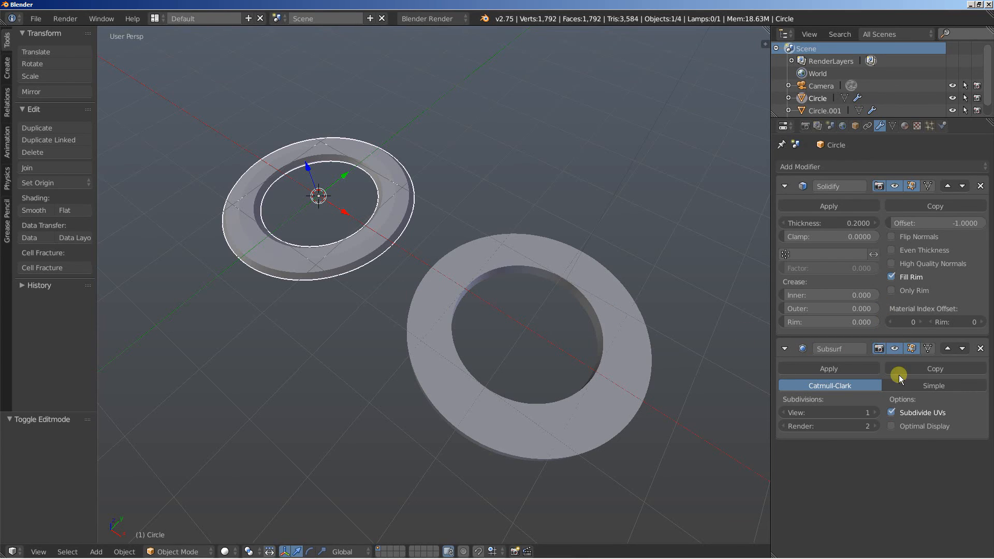
{"action": "mouse_move", "coordinate": [844, 474]}
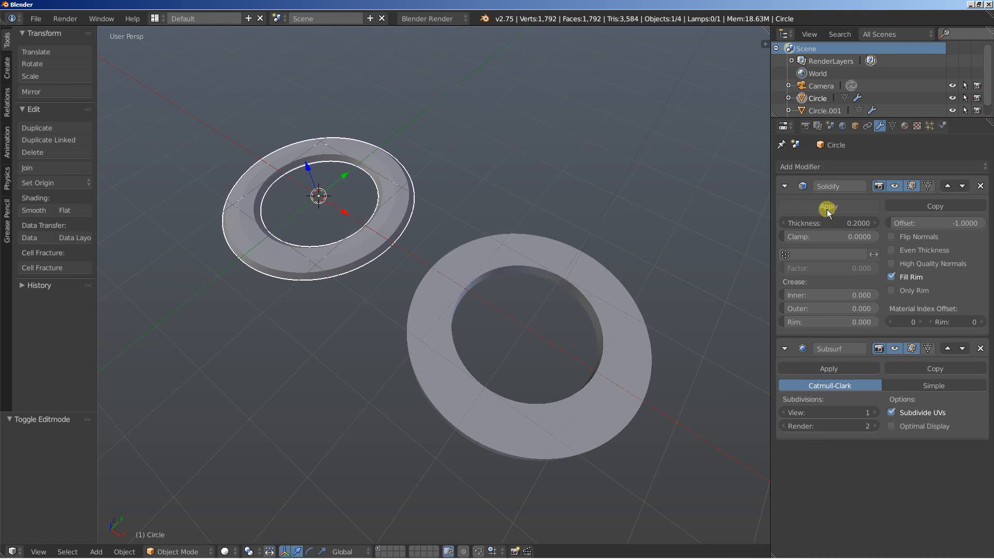
{"action": "mouse_move", "coordinate": [849, 371]}
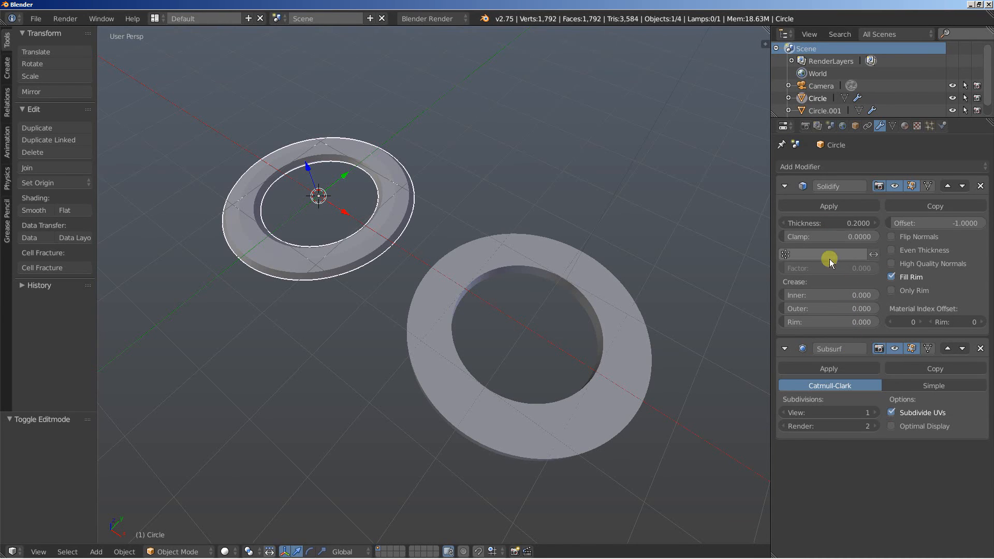
{"action": "mouse_move", "coordinate": [833, 255]}
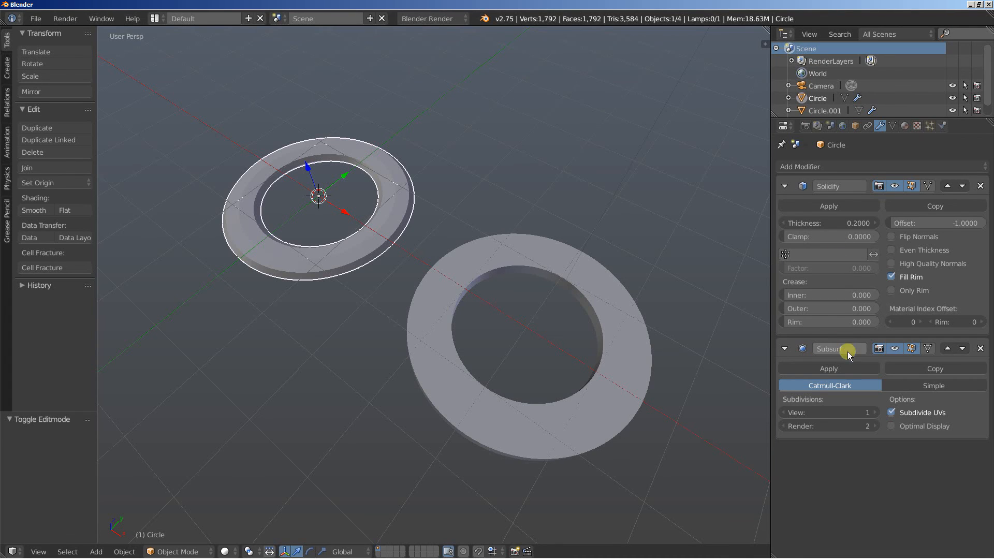
{"action": "mouse_move", "coordinate": [394, 393]}
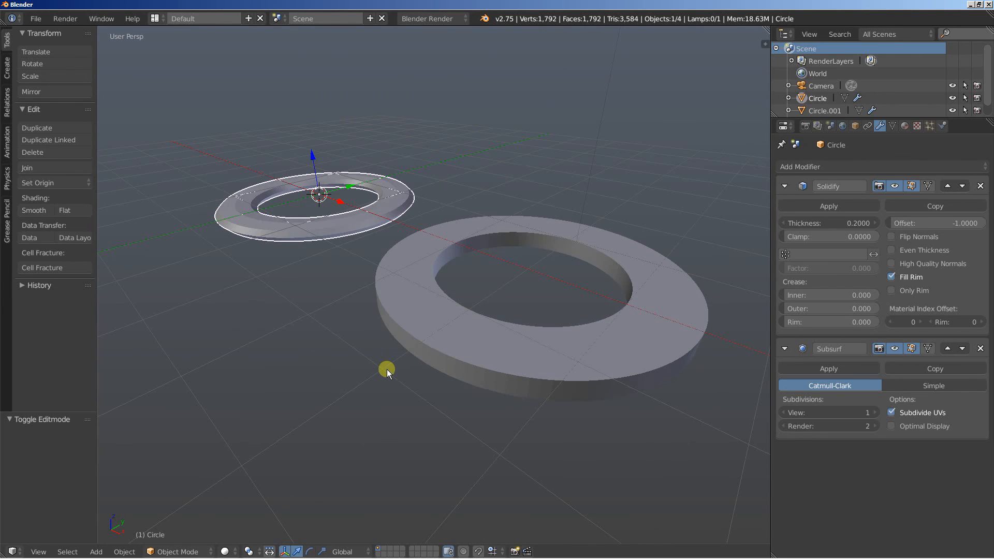
{"action": "mouse_move", "coordinate": [459, 360]}
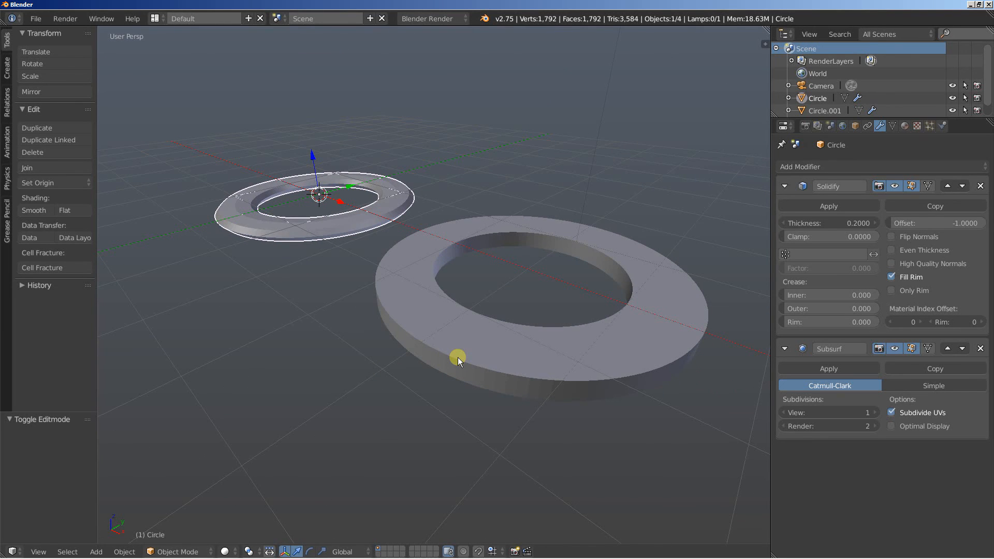